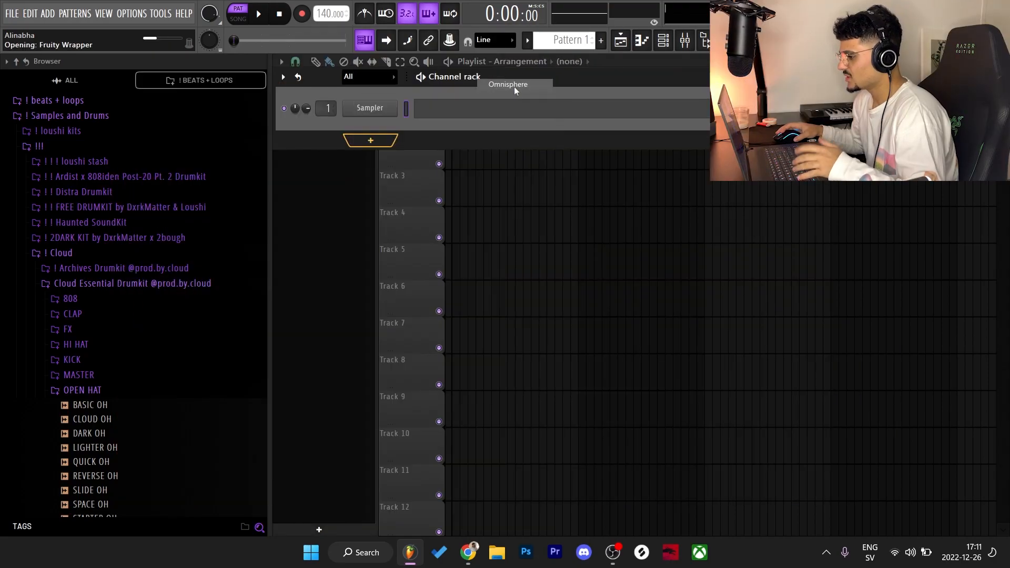
Step: Add Omnisphere and audition a bell patch from Unclean Machine, Bells and Vibes, Ambient
click(507, 84)
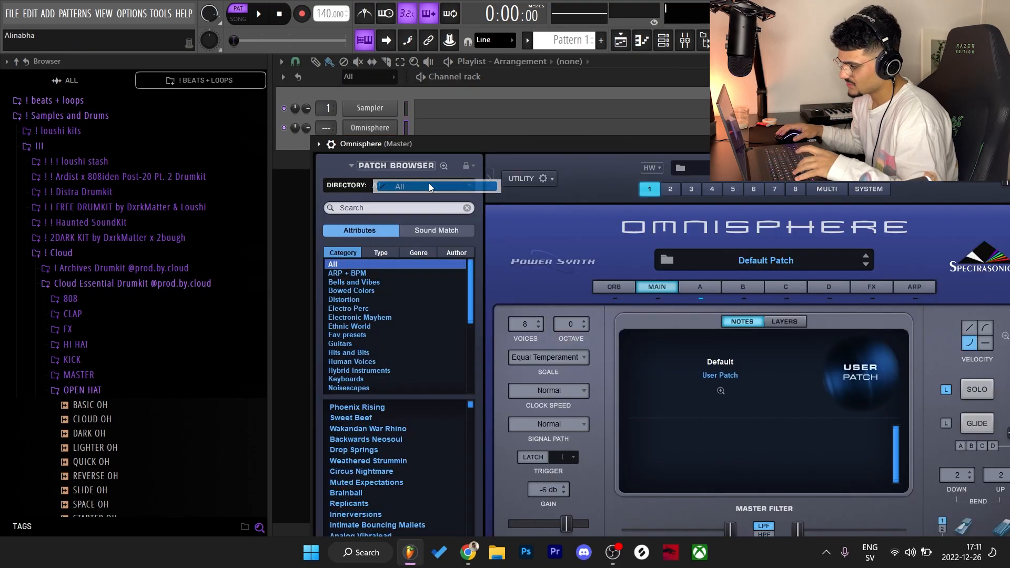
click(435, 185)
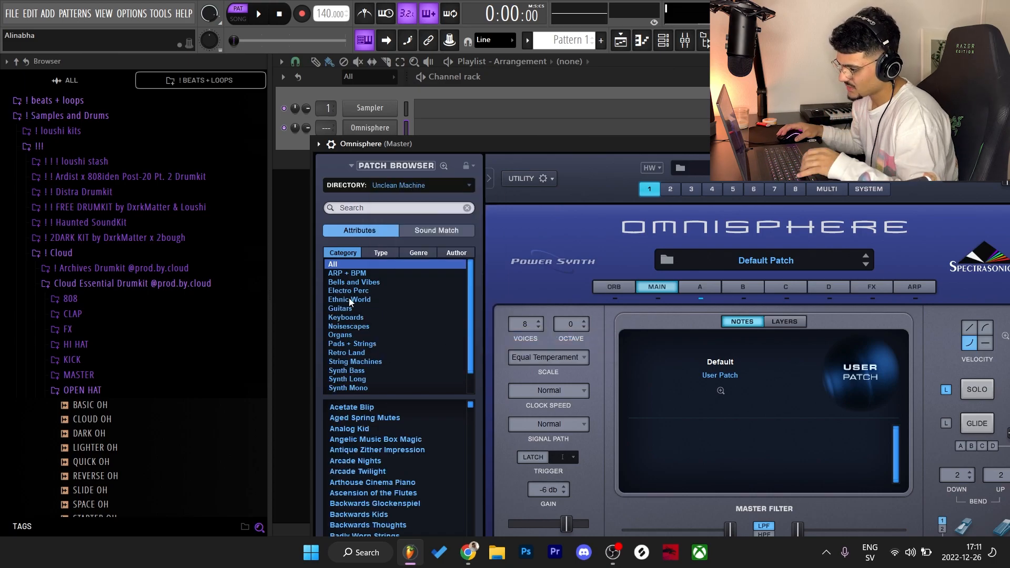
click(354, 282)
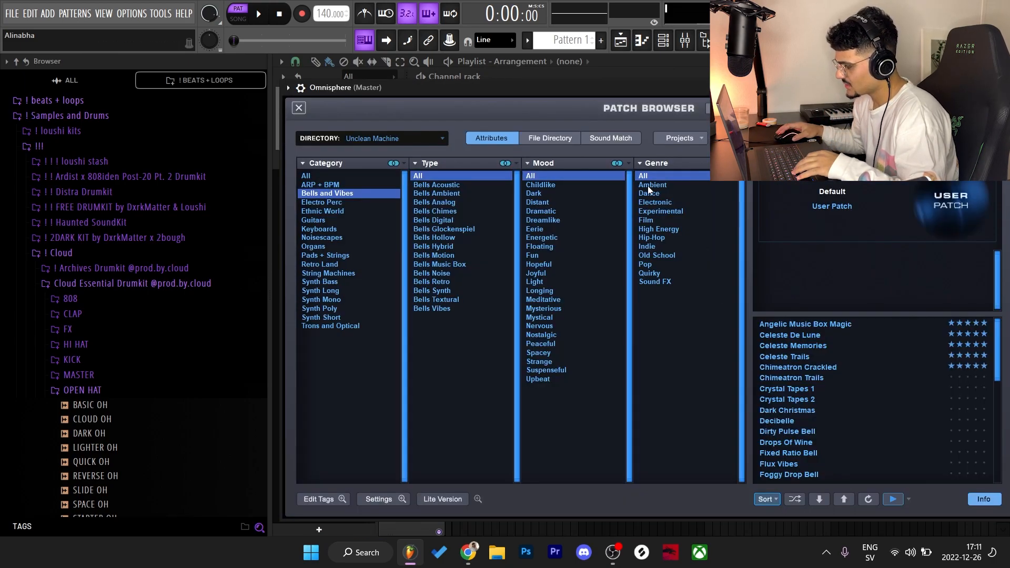
click(652, 185)
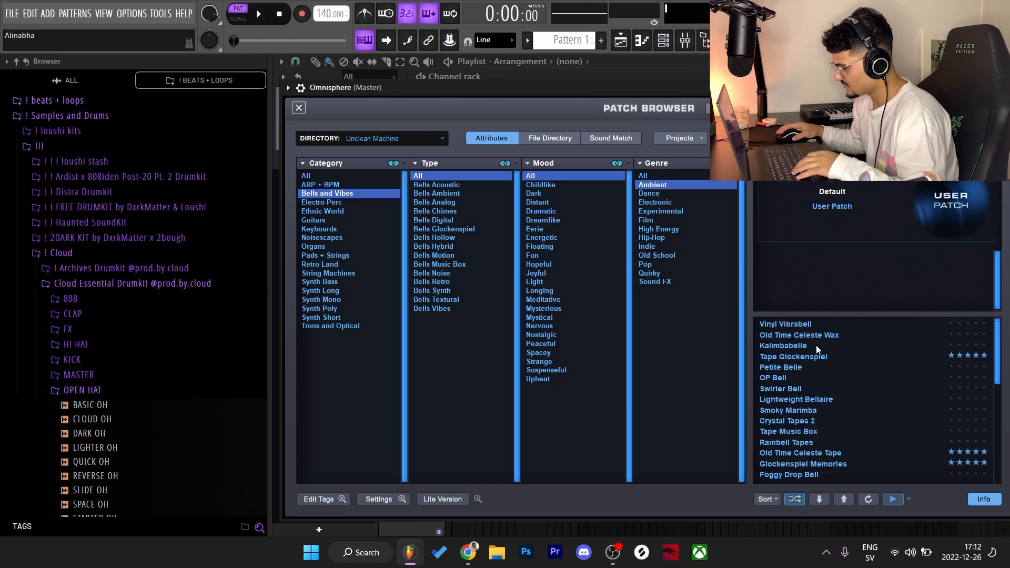
click(785, 324)
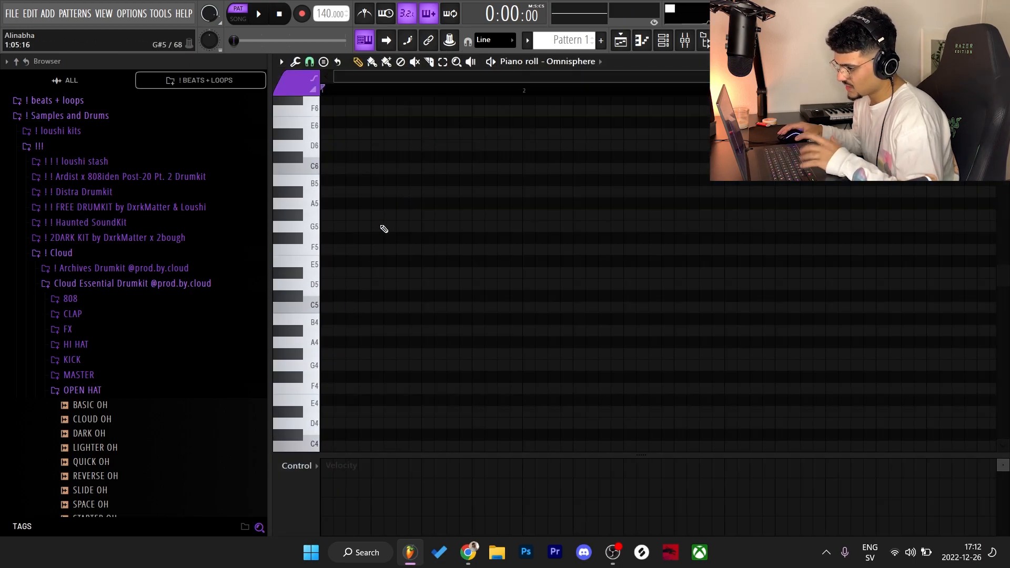
Step: Draw the first bell chords and switch the Glockenspiel Memories patch to another scene
click(329, 306)
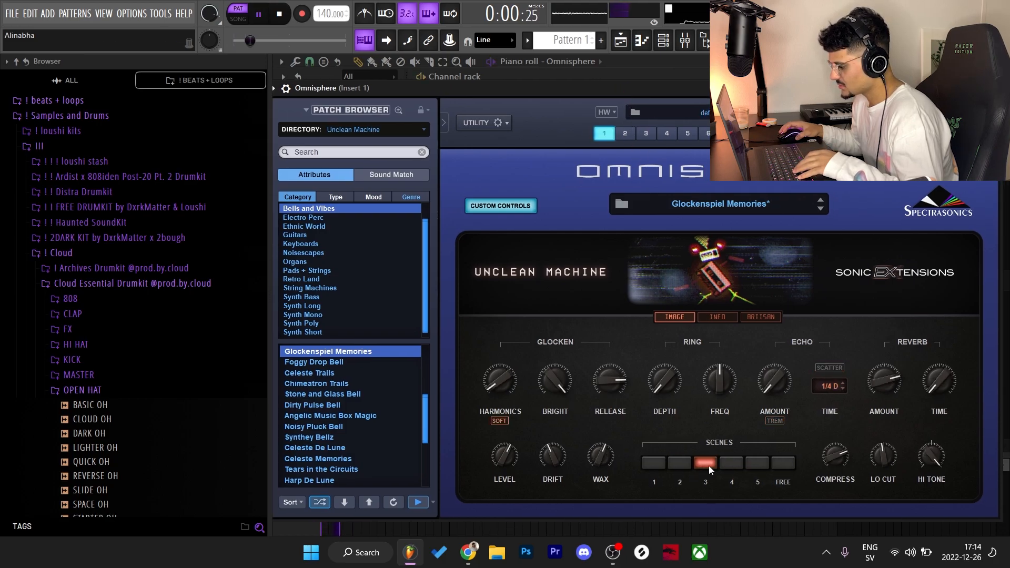
click(757, 463)
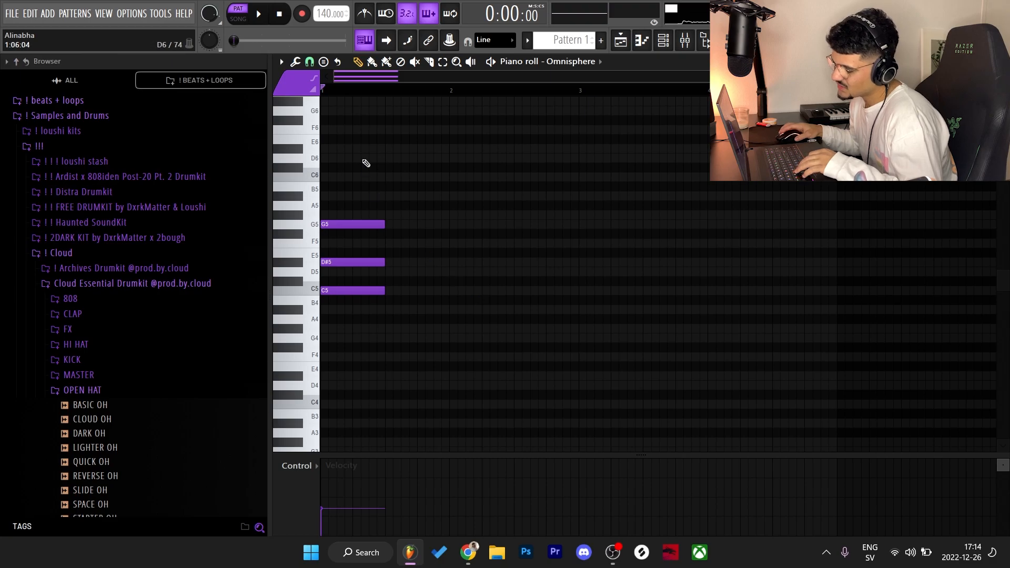
click(257, 13)
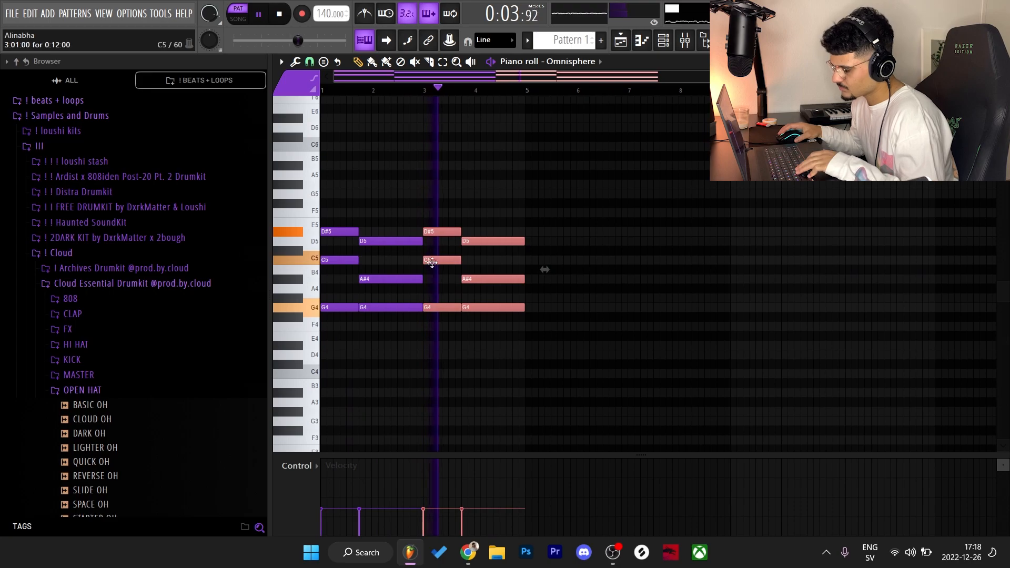
scroll(down, 3)
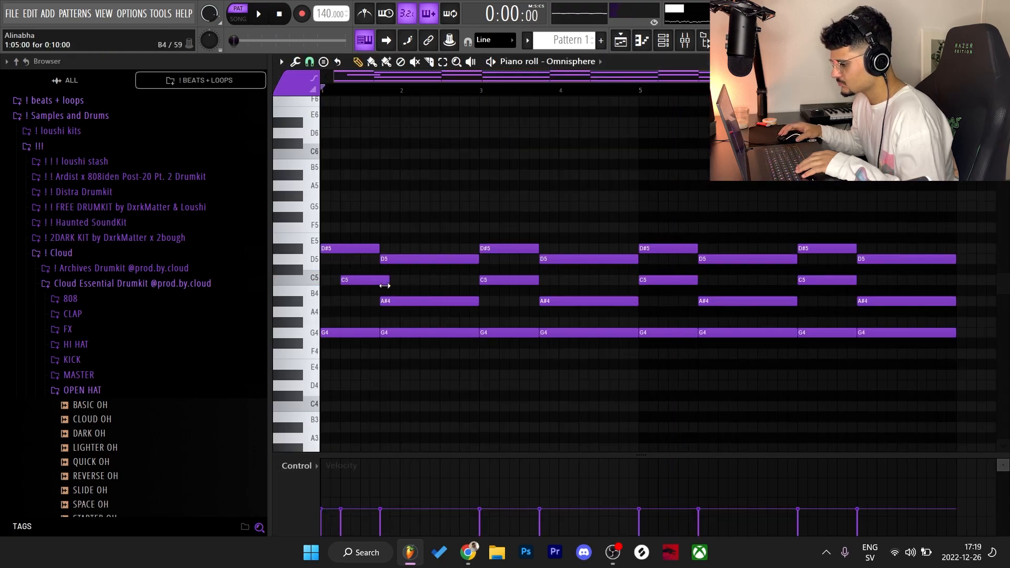
click(257, 13)
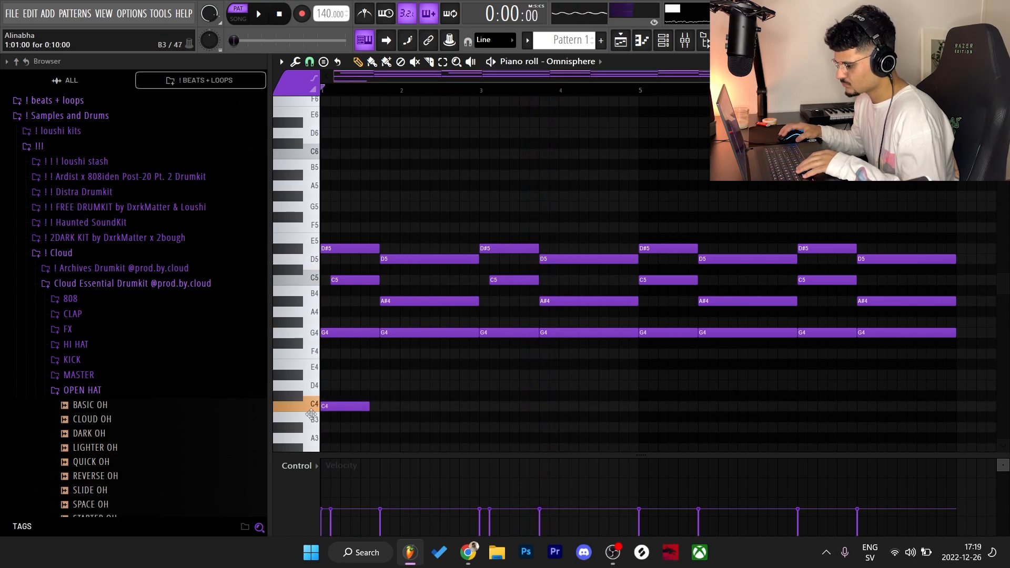
Step: Add a low C4 bass note, copy bars 1–4 to bar 5, and draw higher notes
click(257, 13)
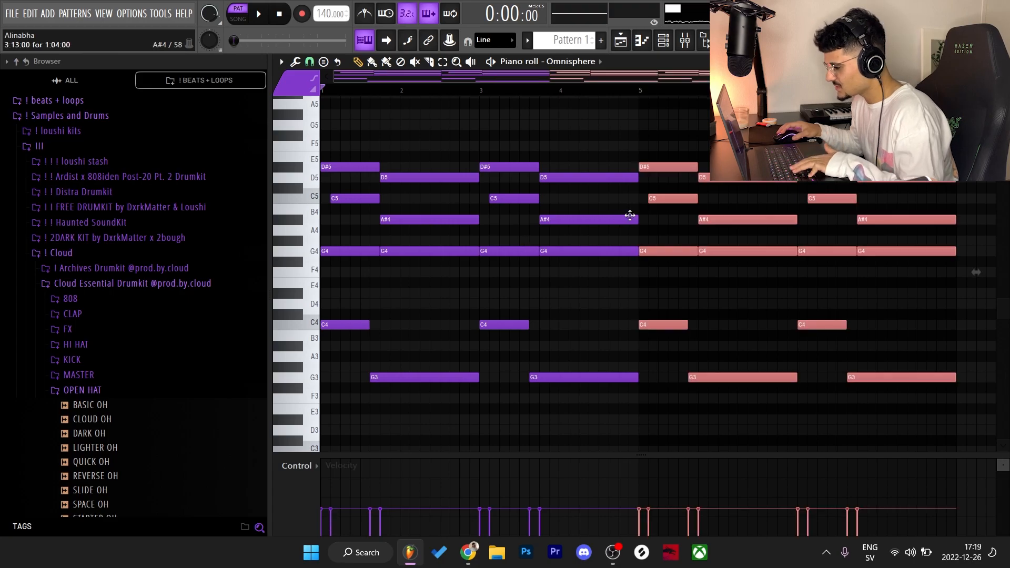
click(257, 13)
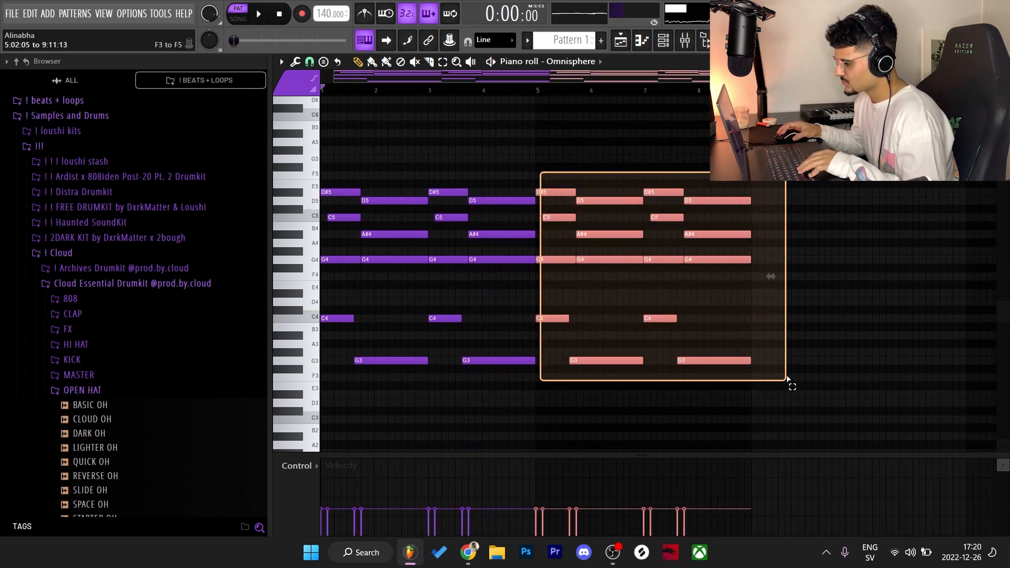
click(257, 14)
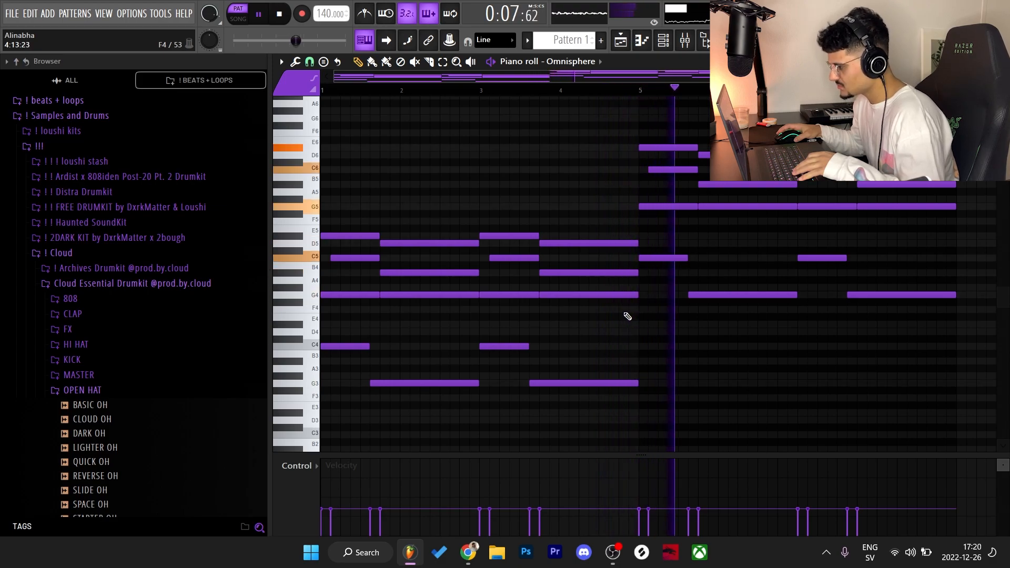
click(258, 13)
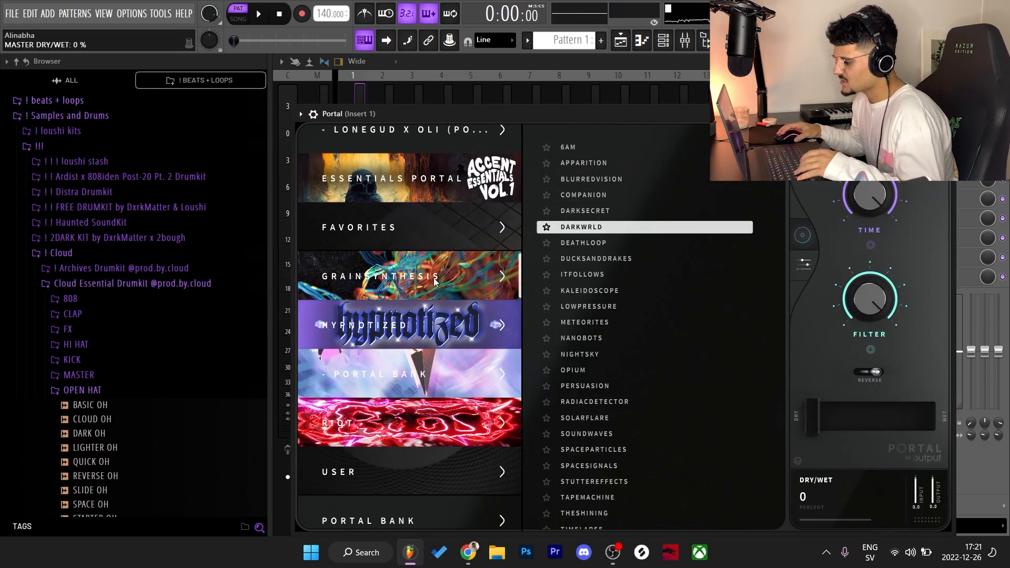
Step: Browse Portal's preset banks, choose DARKWRLD, and close the plugin window
click(158, 13)
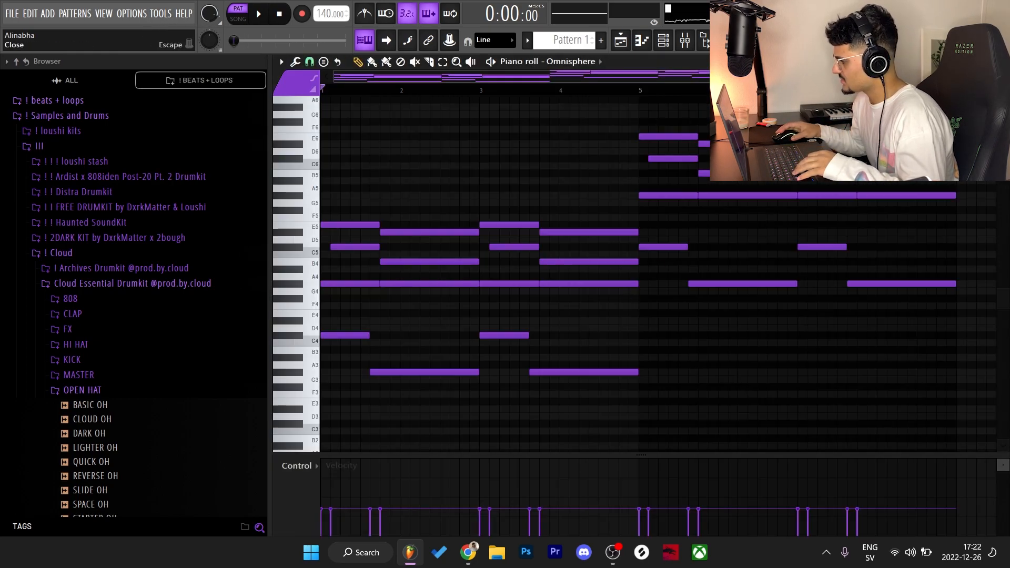
Step: Set automation point curve shapes and repeat the Portal dry/wet pulse across Track 2
right_click(541, 161)
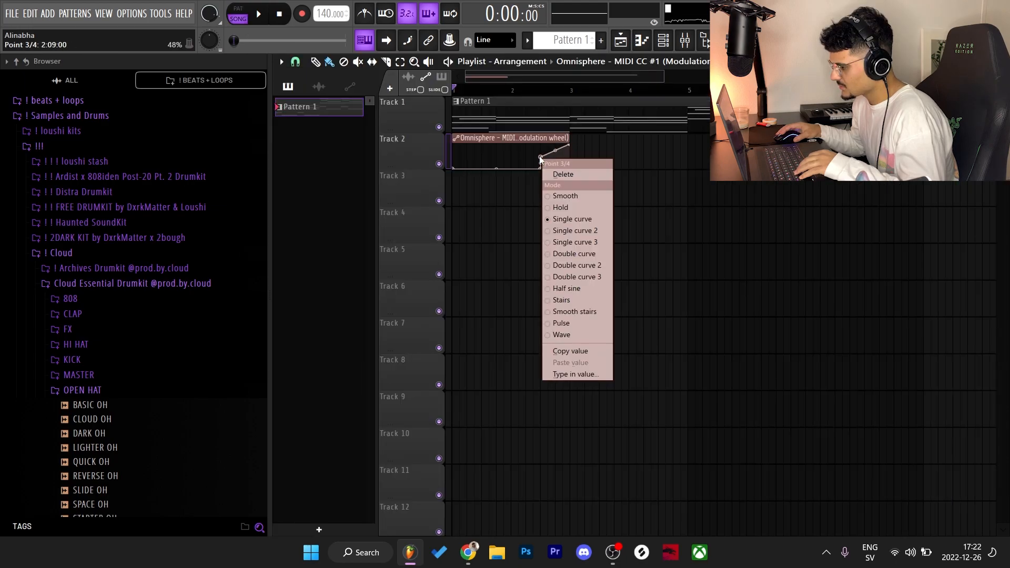
right_click(547, 159)
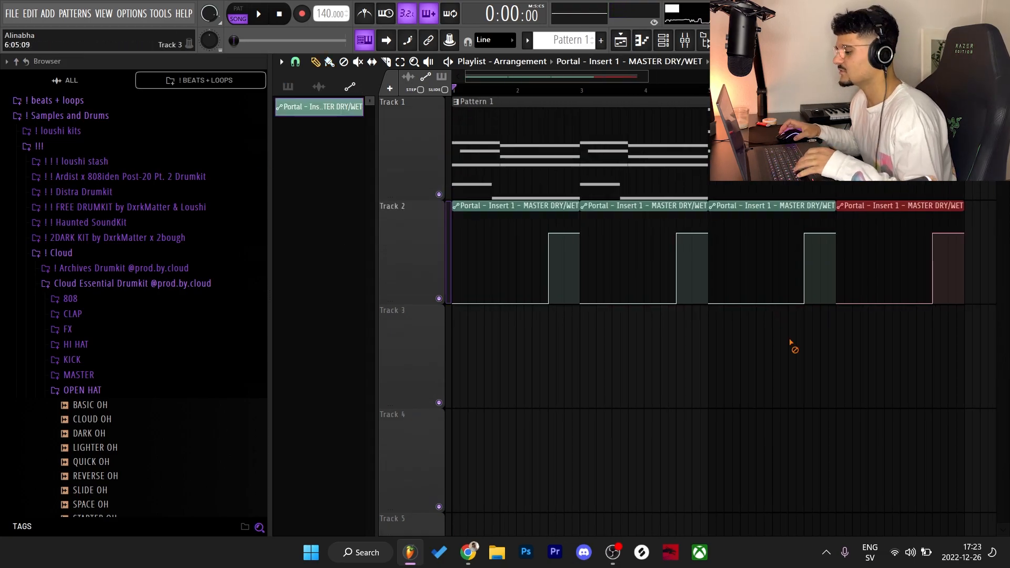
click(257, 13)
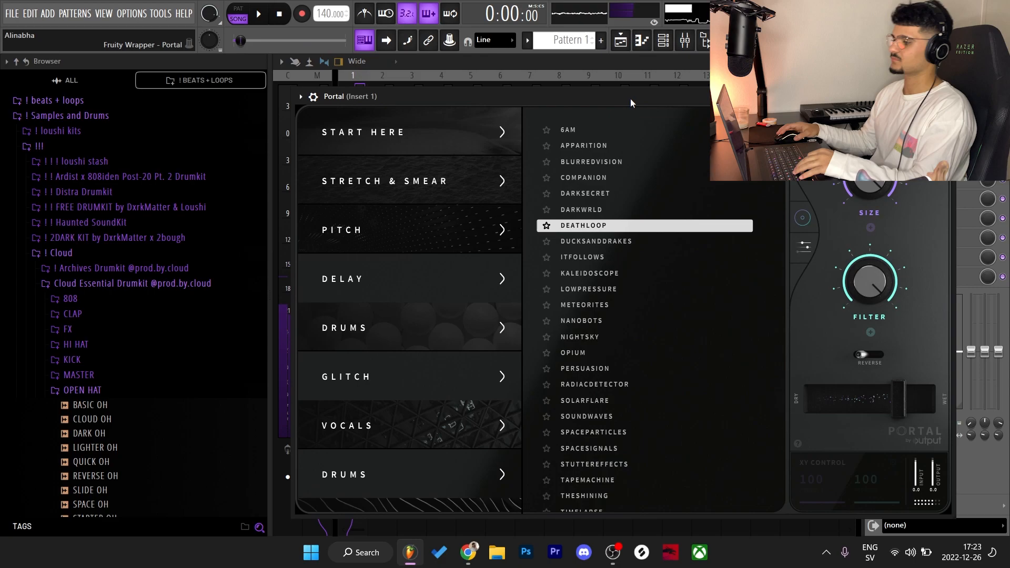
Step: Play the chords and audition DEATHLOOP and DUCKSANDDRAKES before settling on NANOBOTS
click(258, 14)
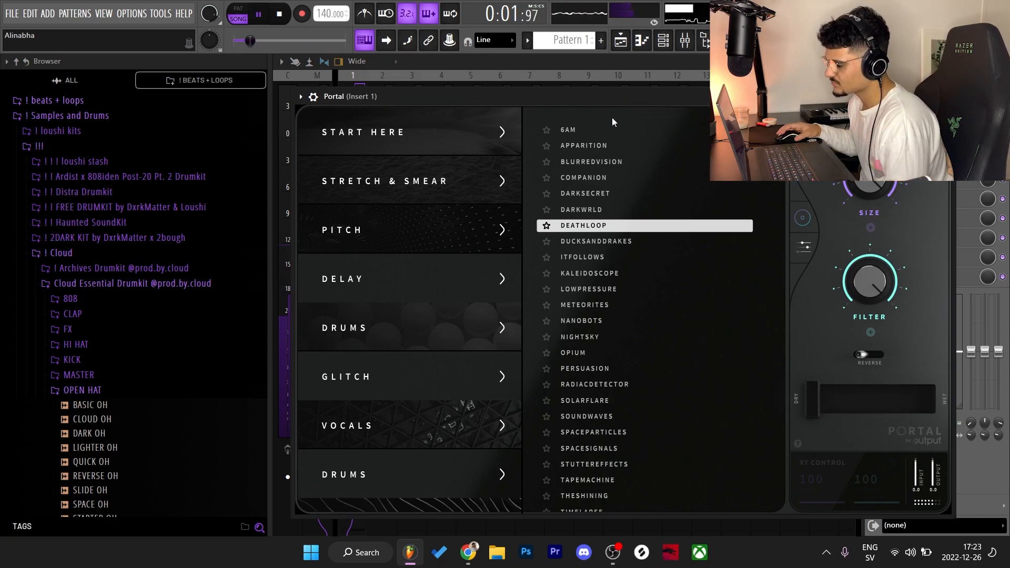
click(595, 241)
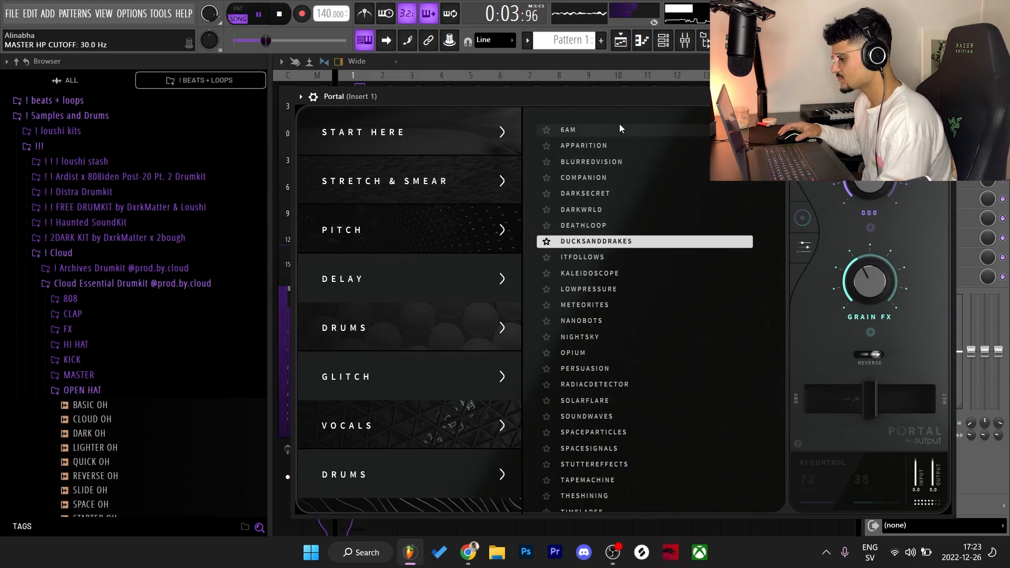
click(278, 14)
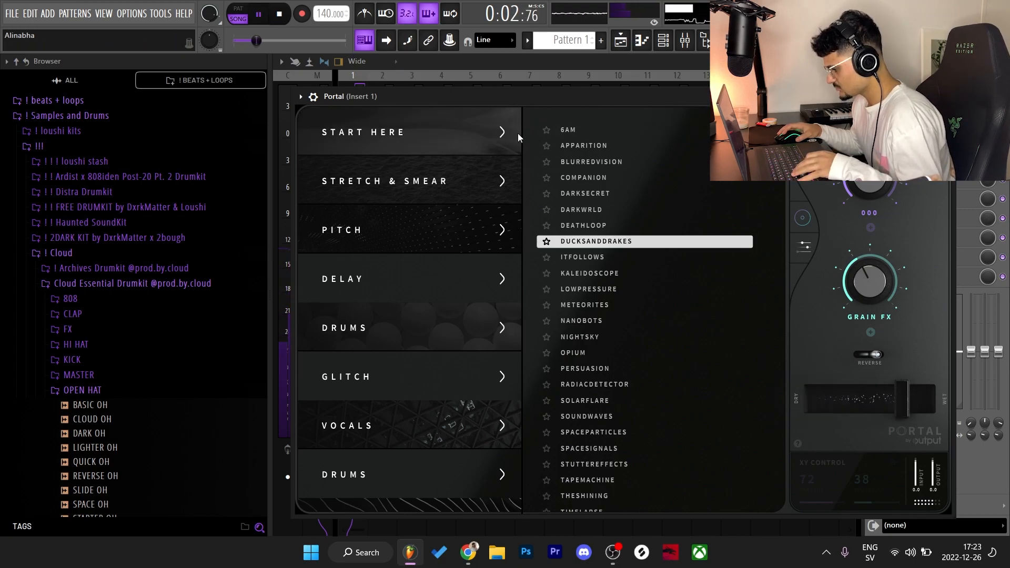
click(595, 312)
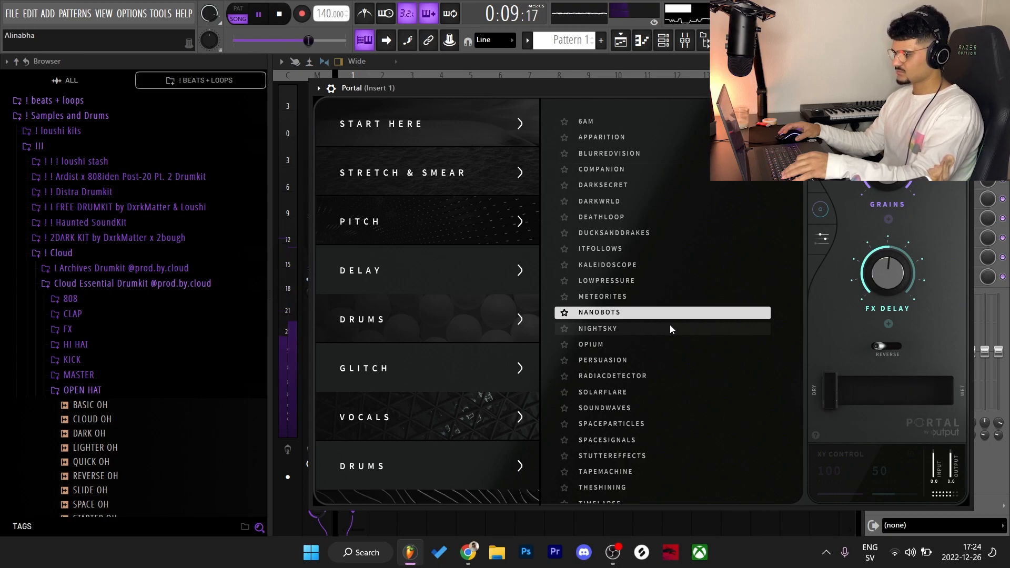
mouse_move(670, 341)
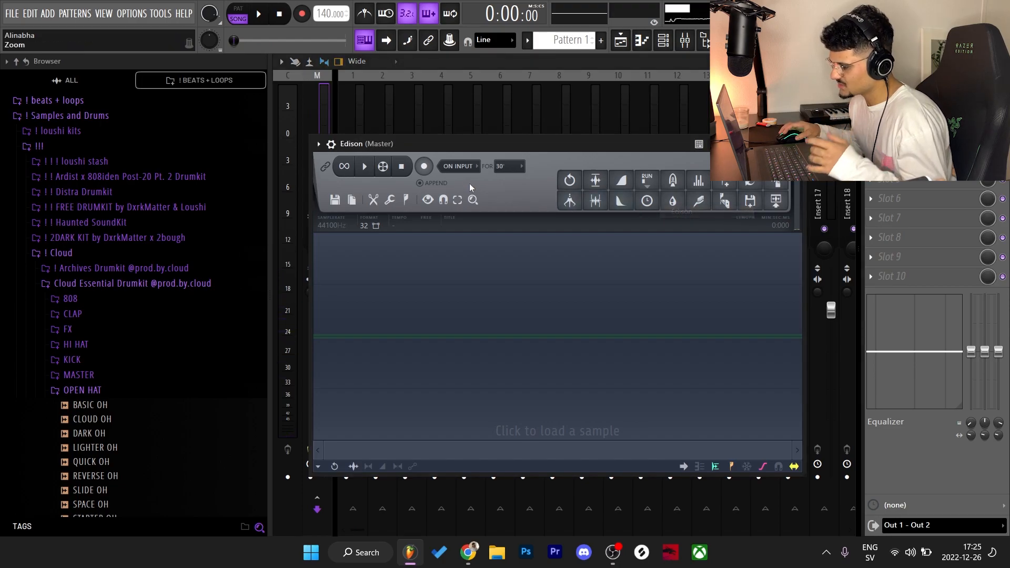
Step: Set Edison's record mode to On Play and arm recording
click(458, 166)
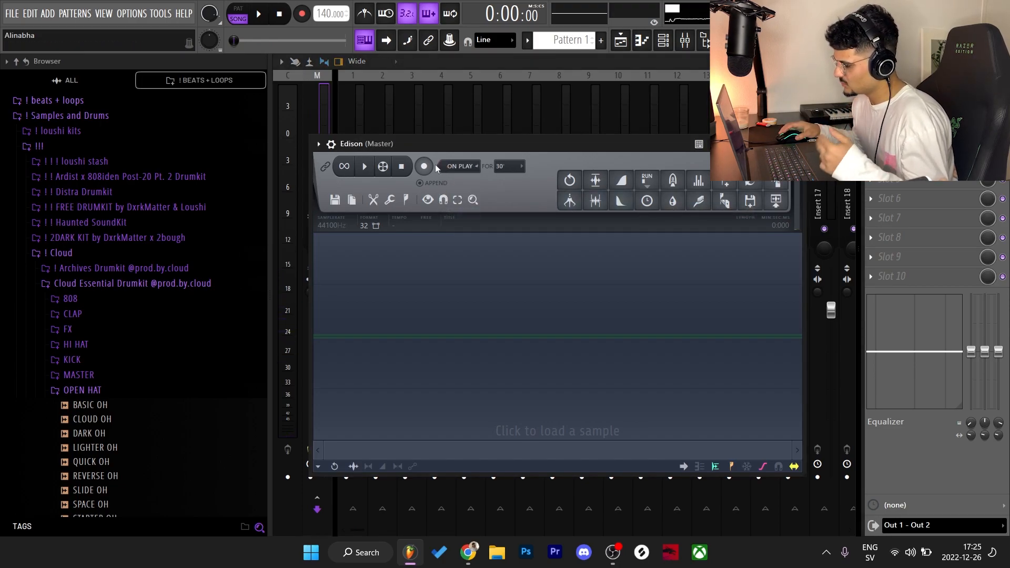
click(424, 165)
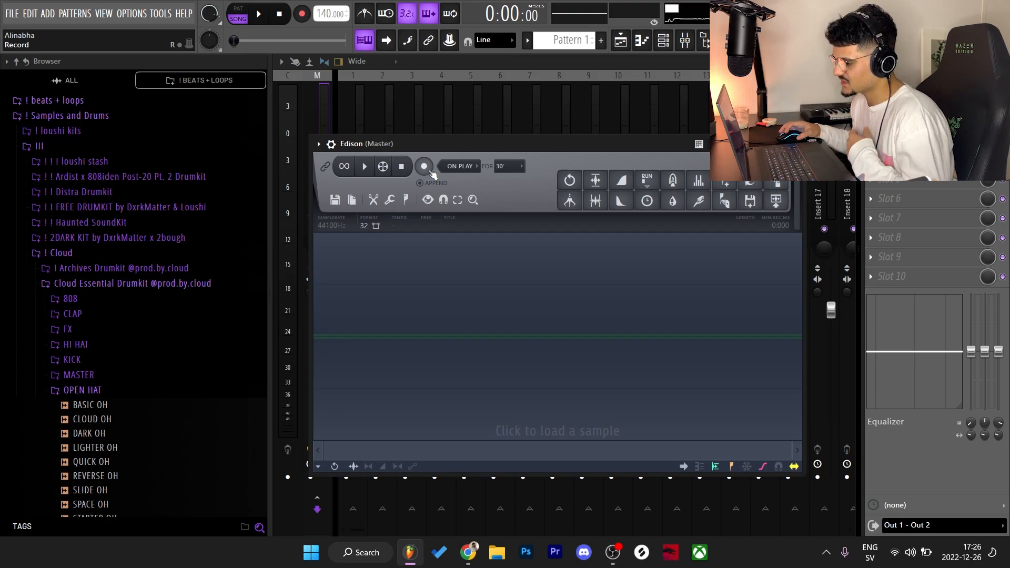
click(423, 166)
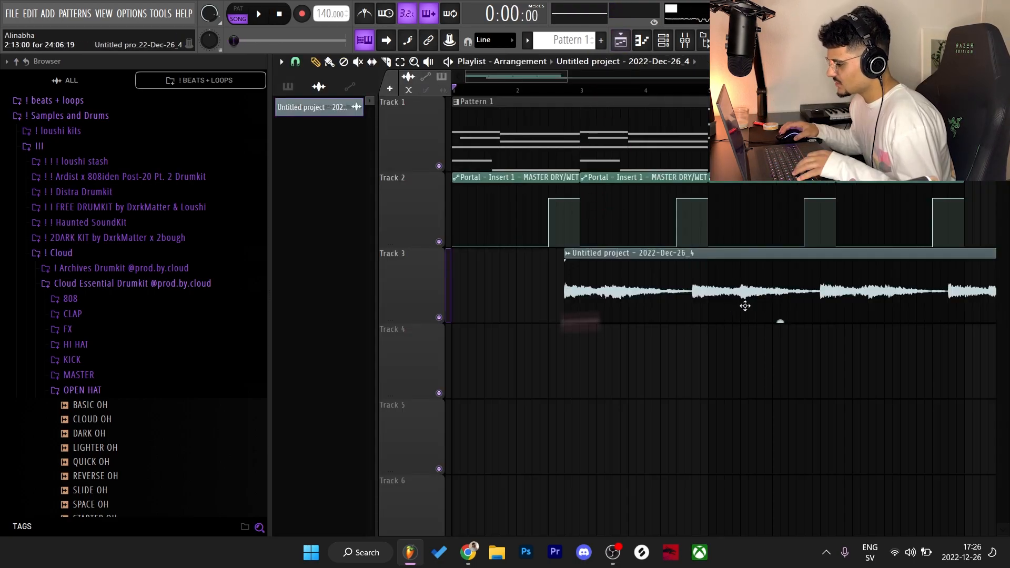
Step: Slice the bells clip, delete the long first part, and move the remainder to Track 1, bar 1
scroll(down, 3)
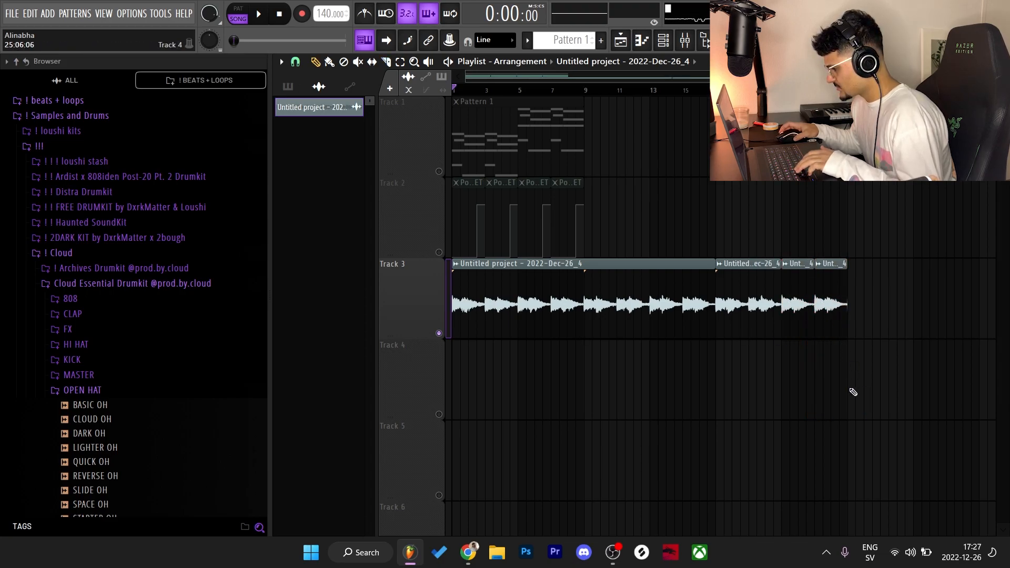
click(258, 14)
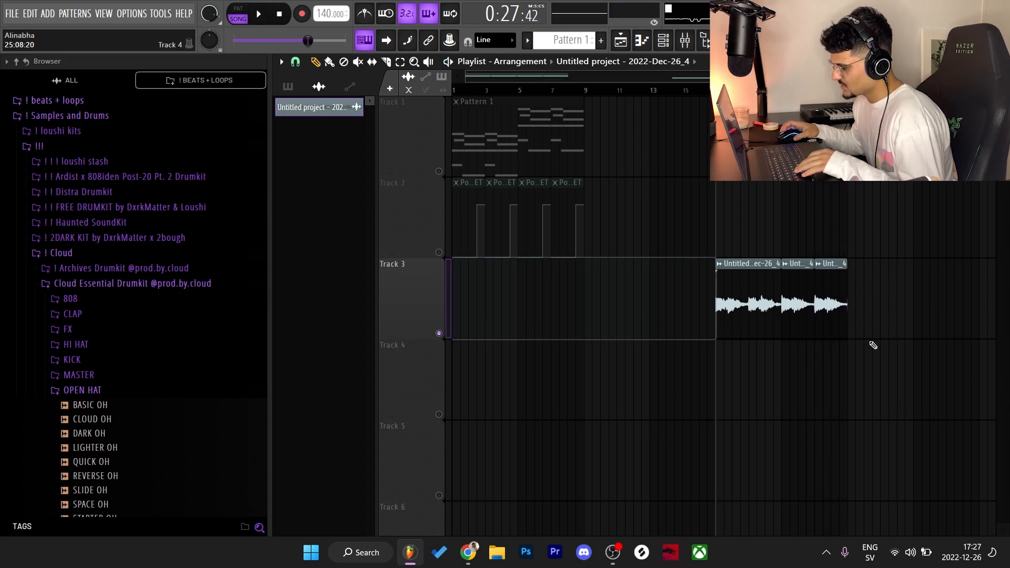
double_click(781, 303)
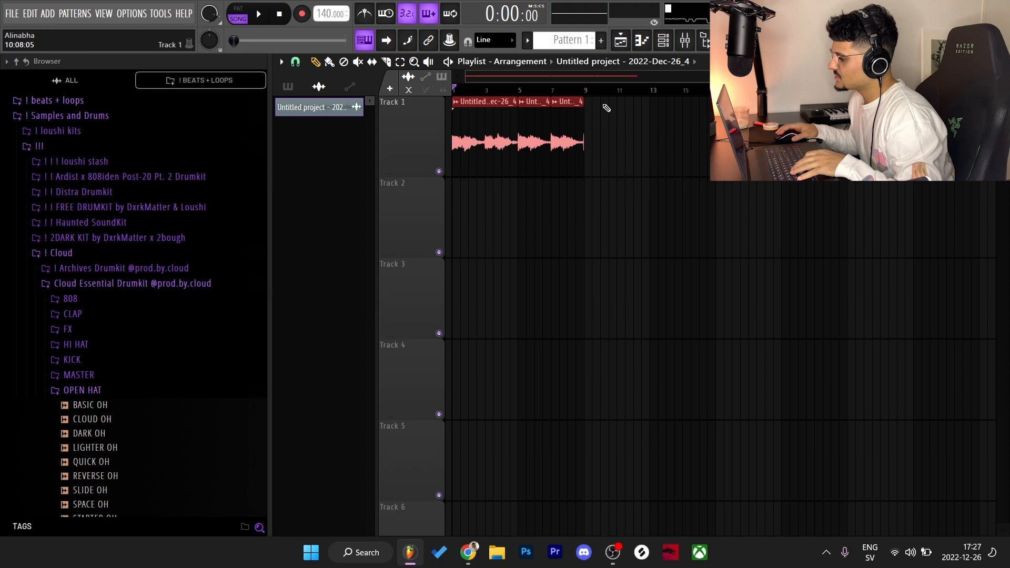
double_click(515, 141)
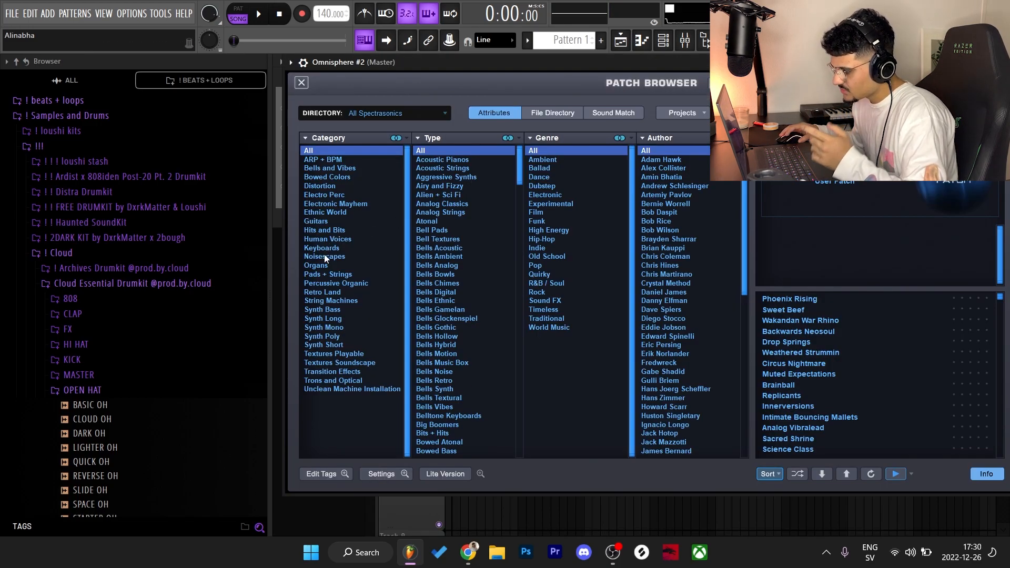
Step: Filter to Ethnic World and Flutes and Winds, then load Old School Air Flute
click(325, 212)
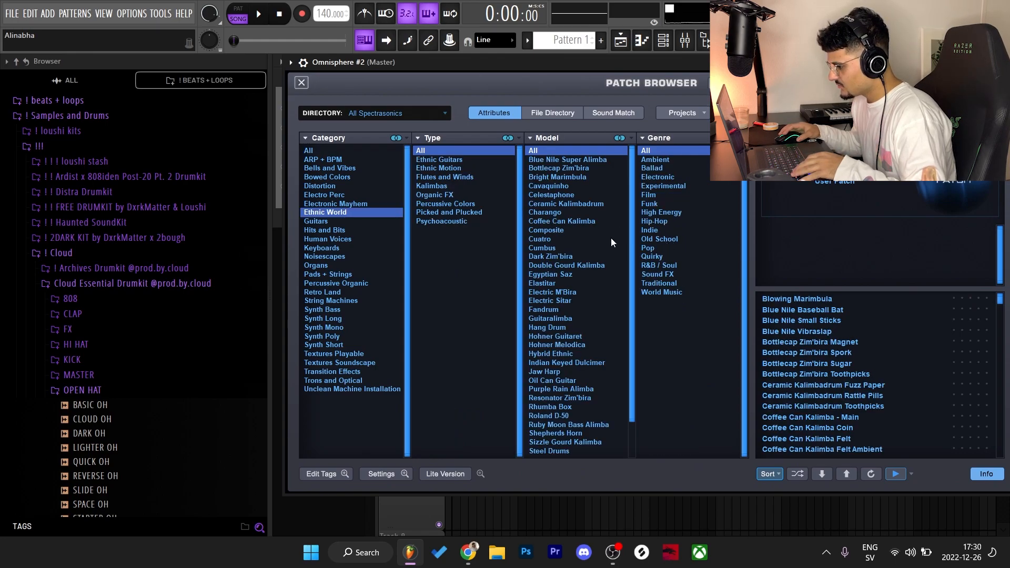
mouse_move(439, 184)
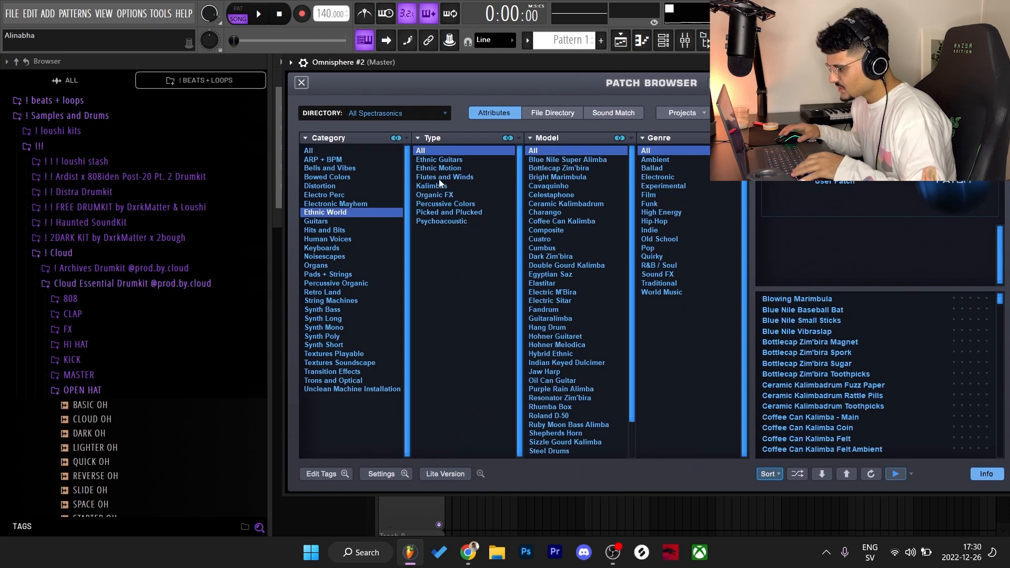
click(445, 177)
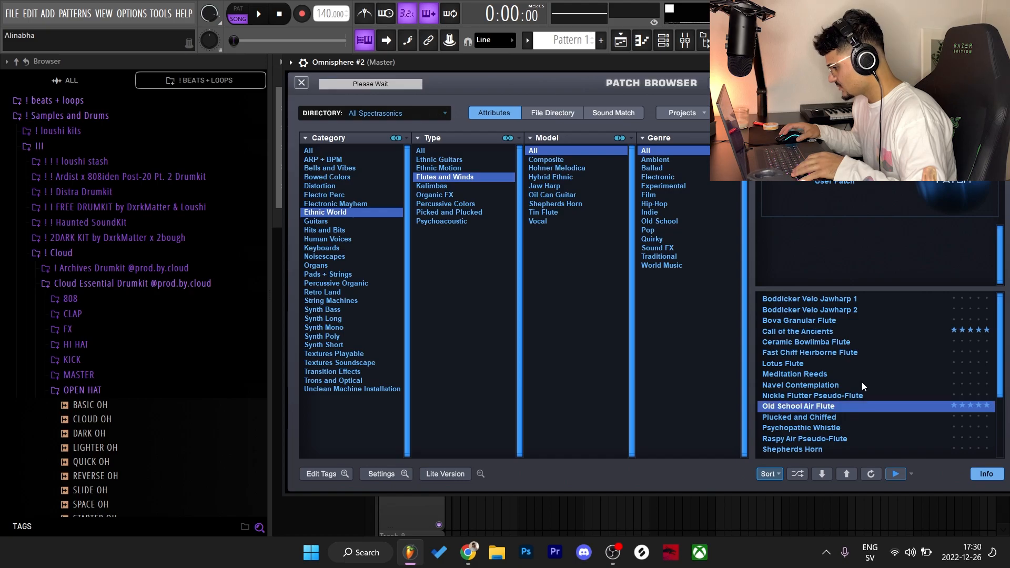
double_click(797, 406)
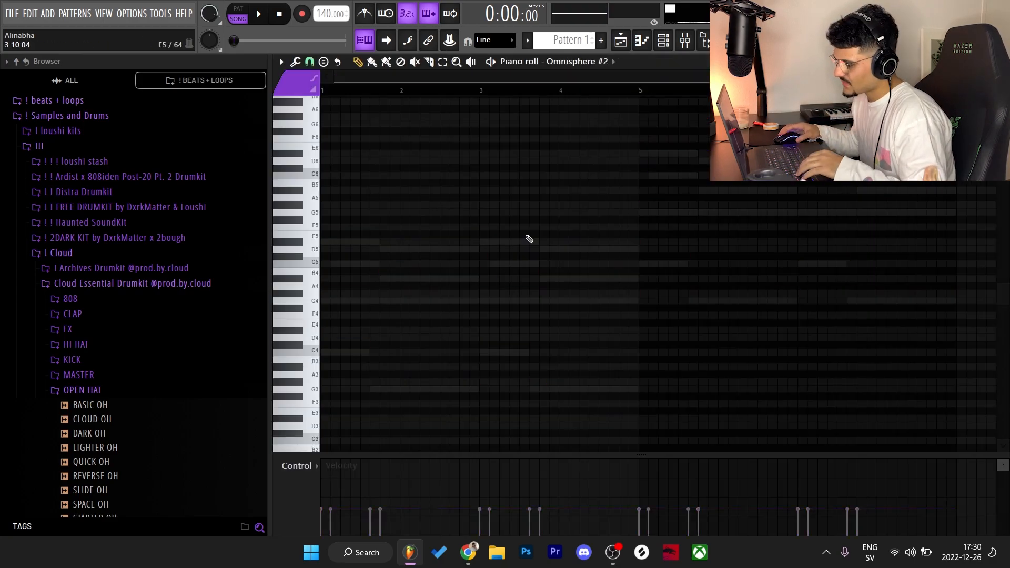
Step: Play the chords, stop, and enable recording for the Omnisphere #2 pattern
click(258, 12)
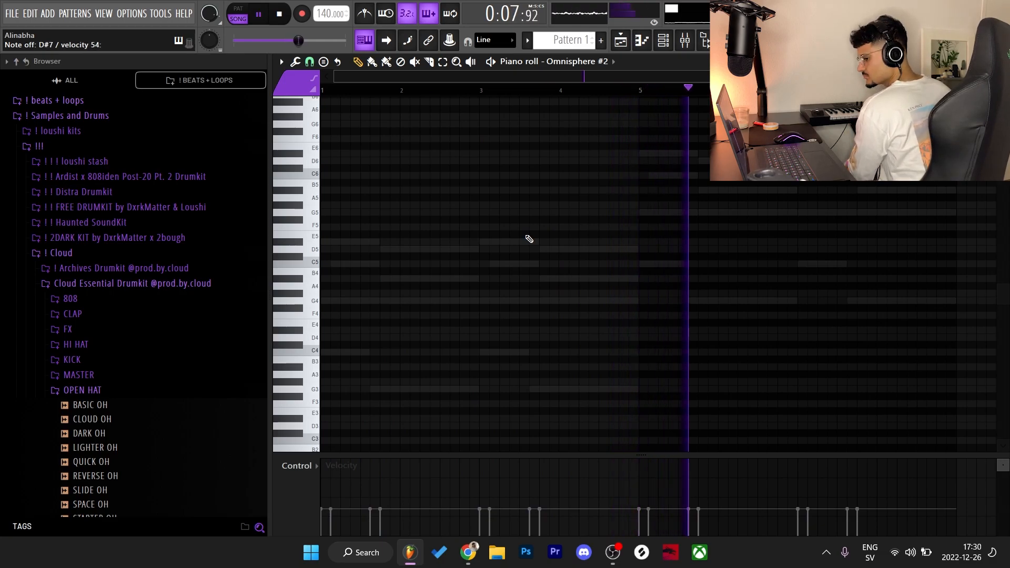
click(301, 14)
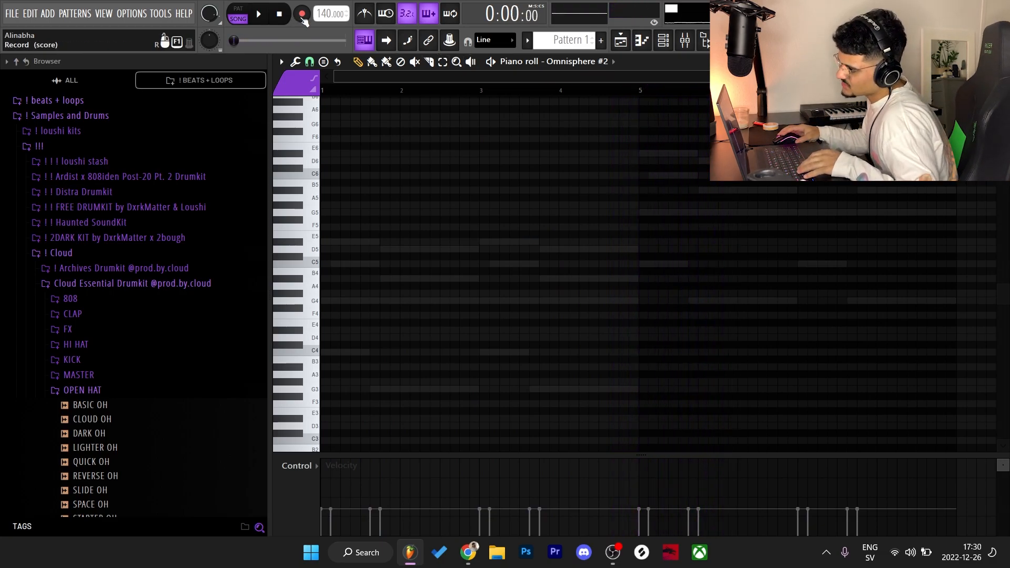
click(301, 13)
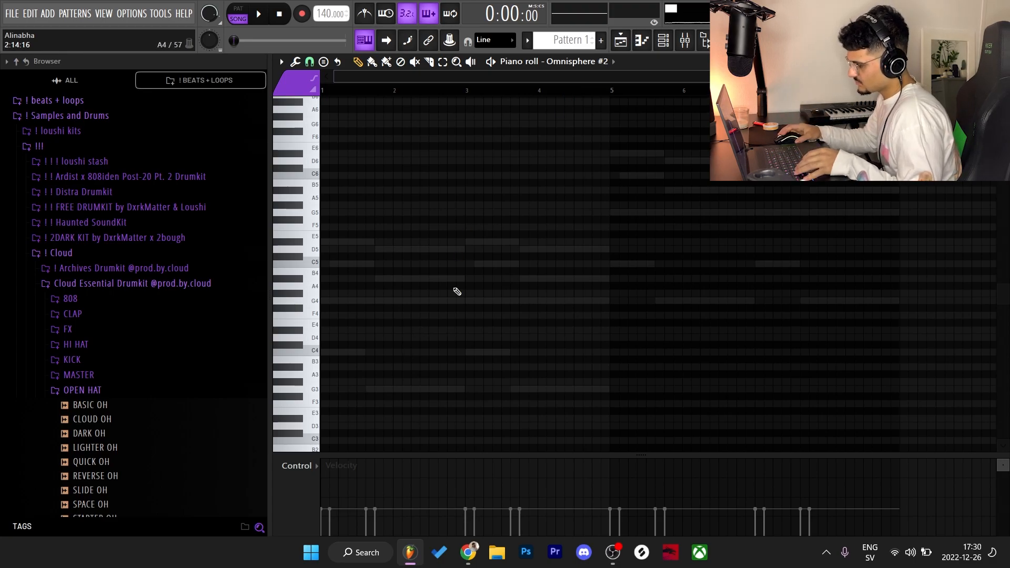
click(287, 153)
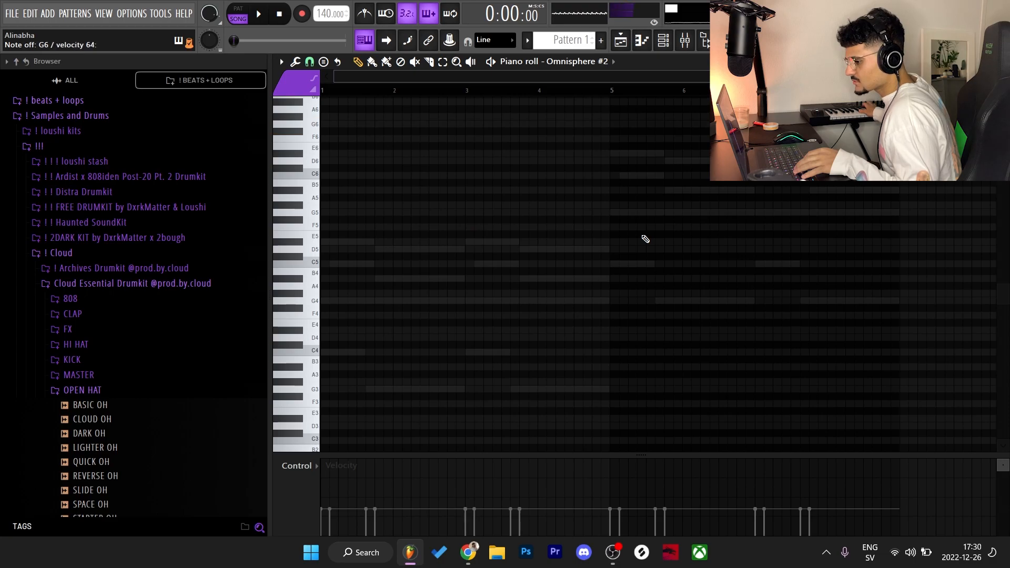
Step: Rehearse over playback, then record the high-note flute phrase
click(258, 12)
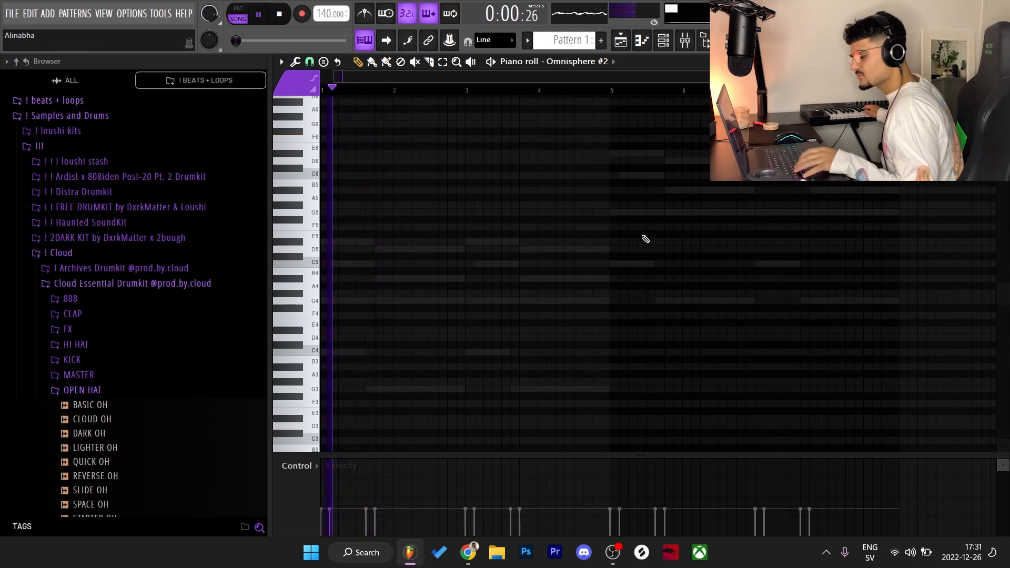
click(278, 14)
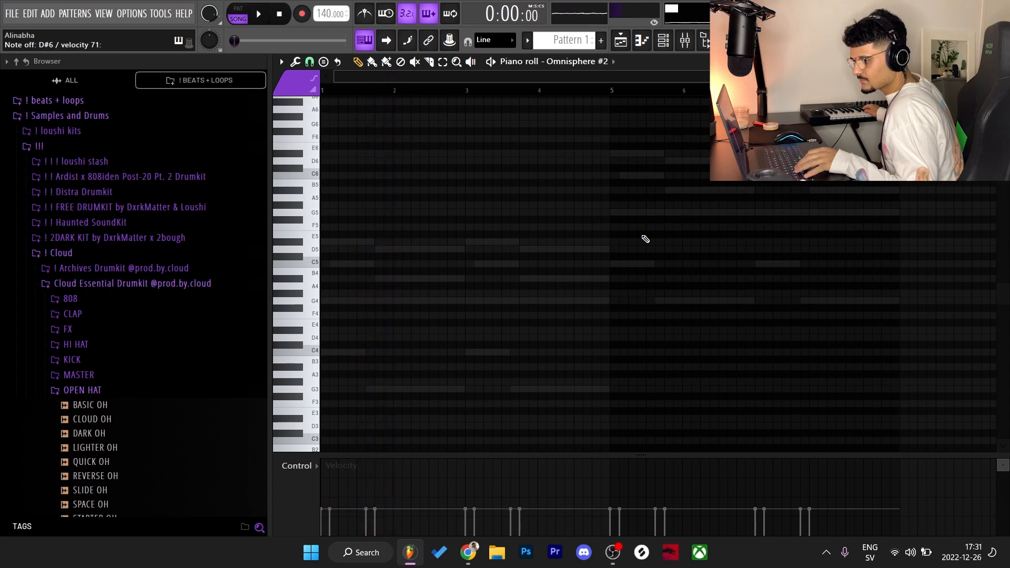
click(258, 14)
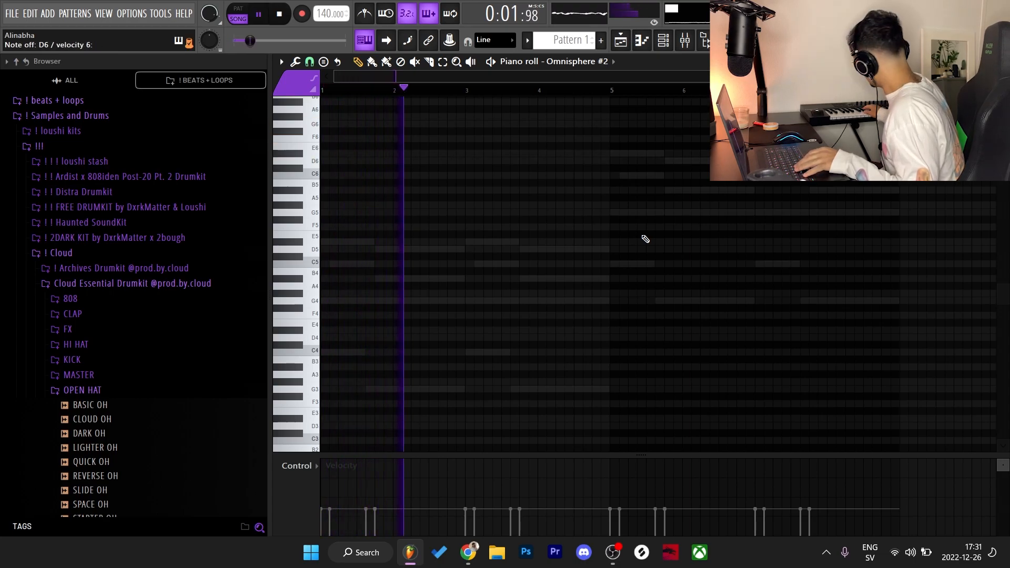
click(278, 14)
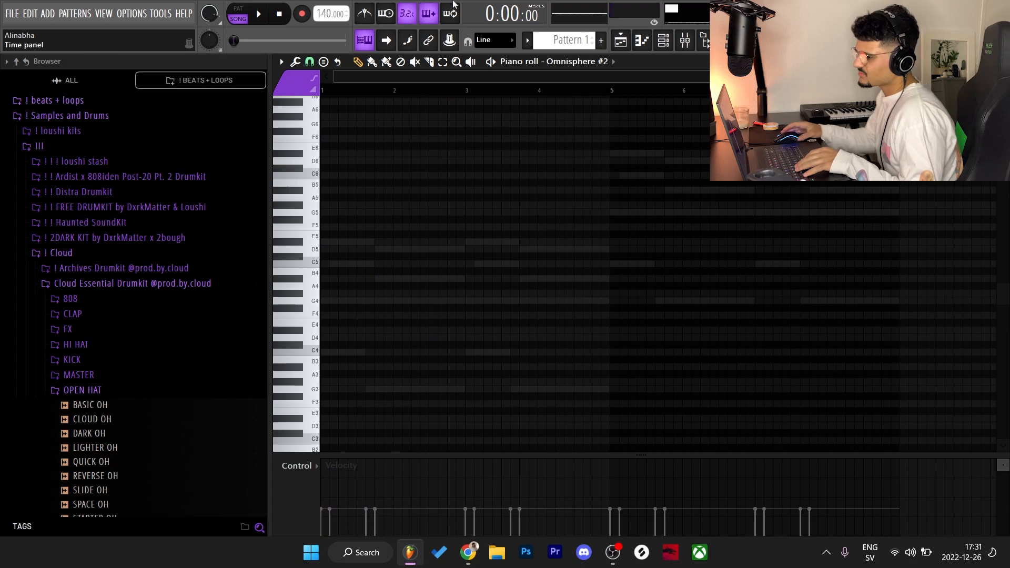
click(257, 14)
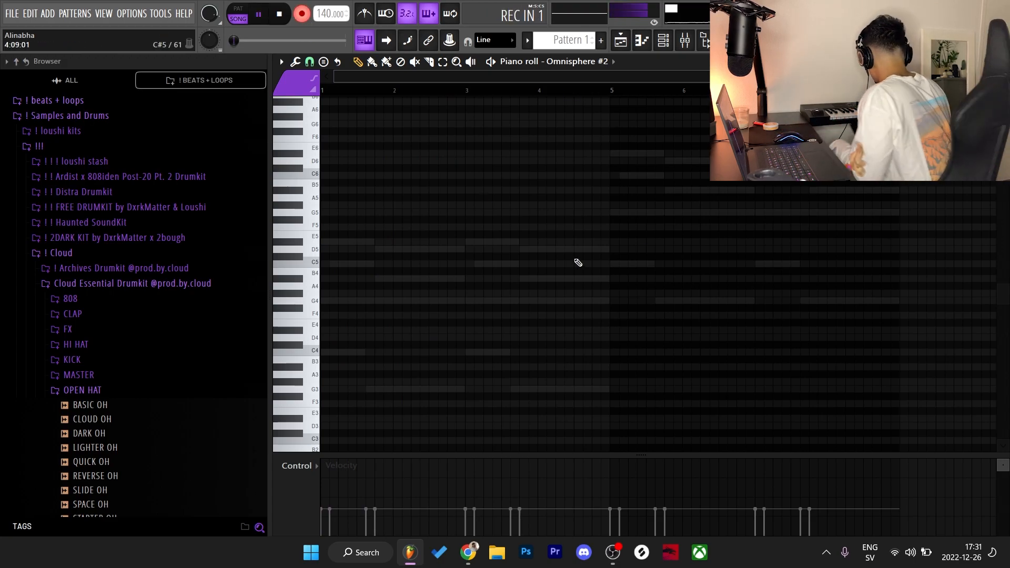
click(354, 161)
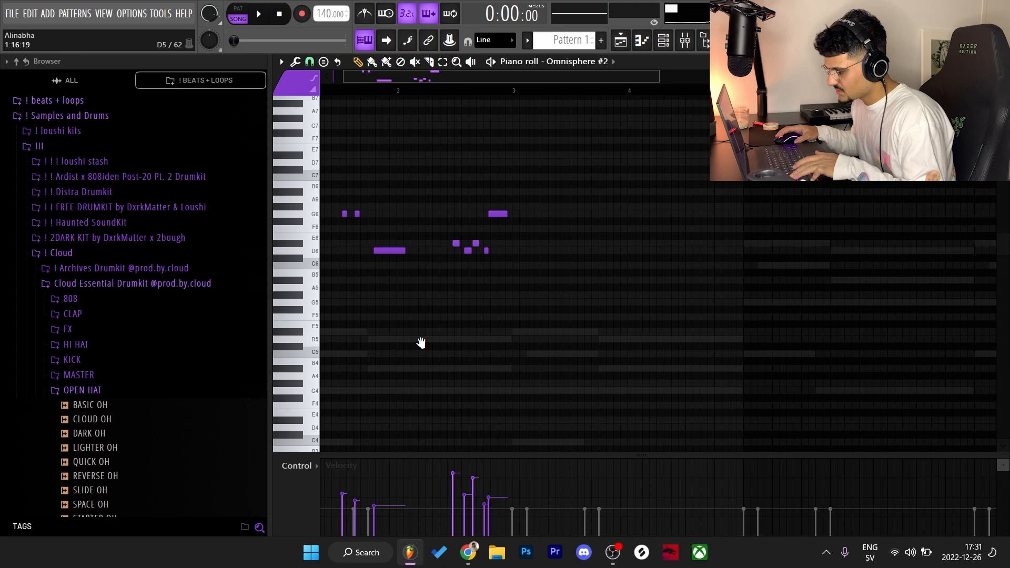
Step: Place D6, G6, A#5 and F6 flute notes and duplicate the phrase into the second half
click(257, 13)
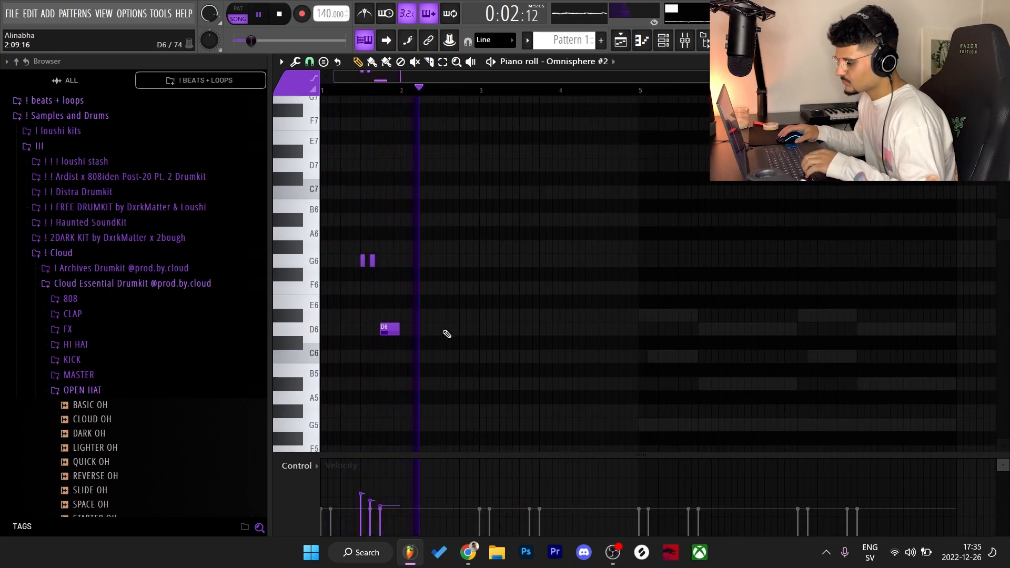
click(448, 328)
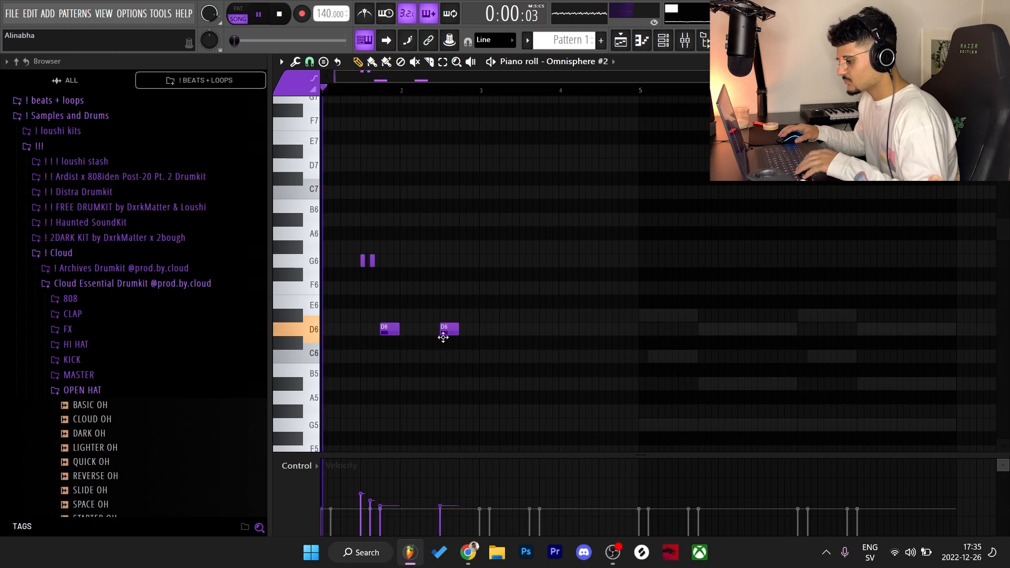
click(468, 382)
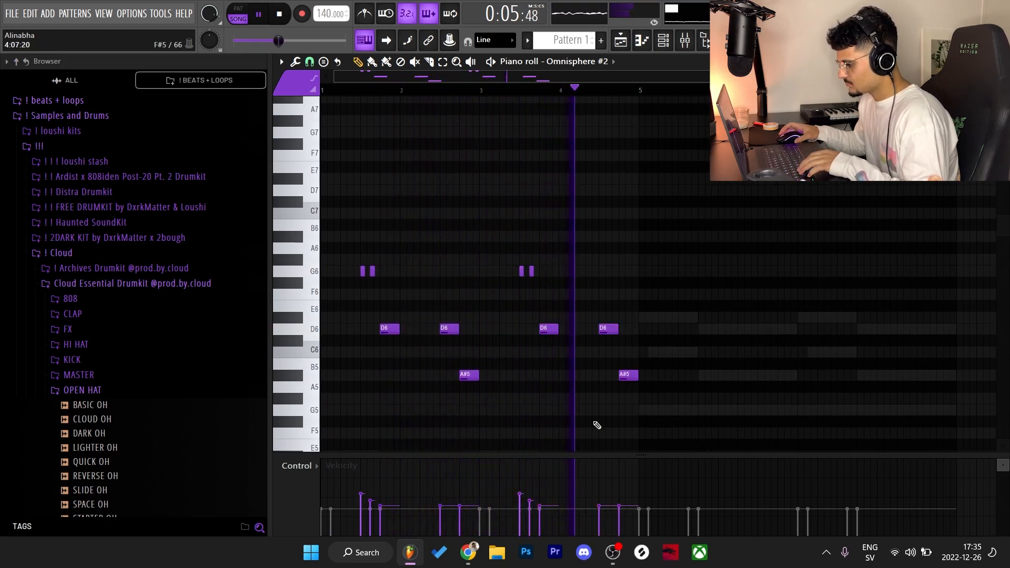
click(278, 13)
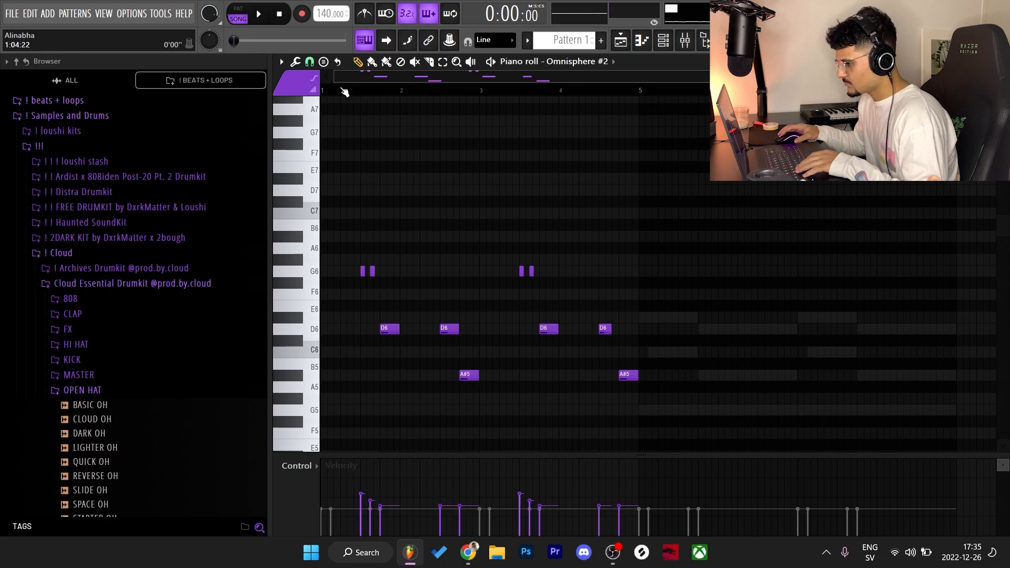
click(602, 328)
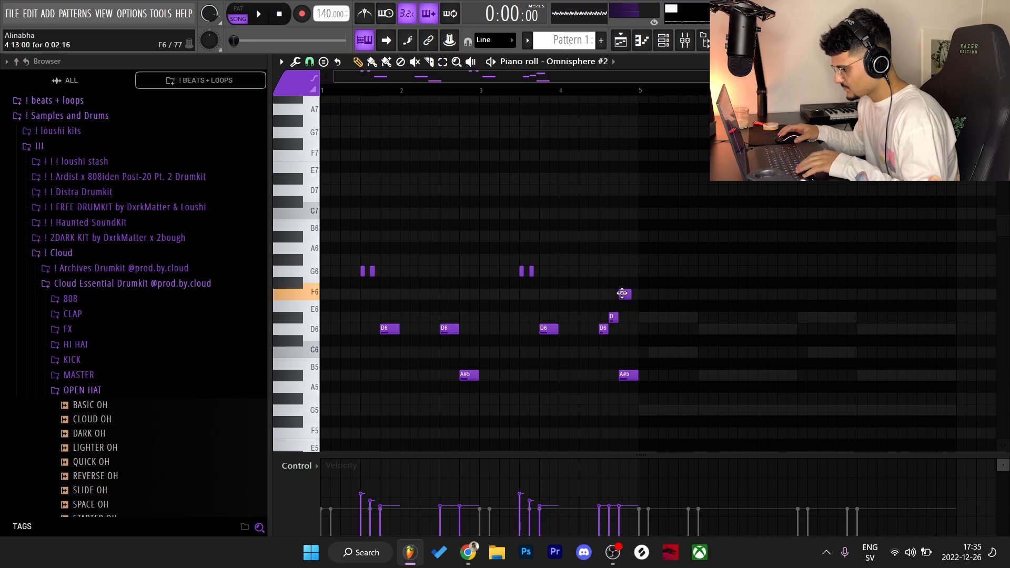
click(257, 14)
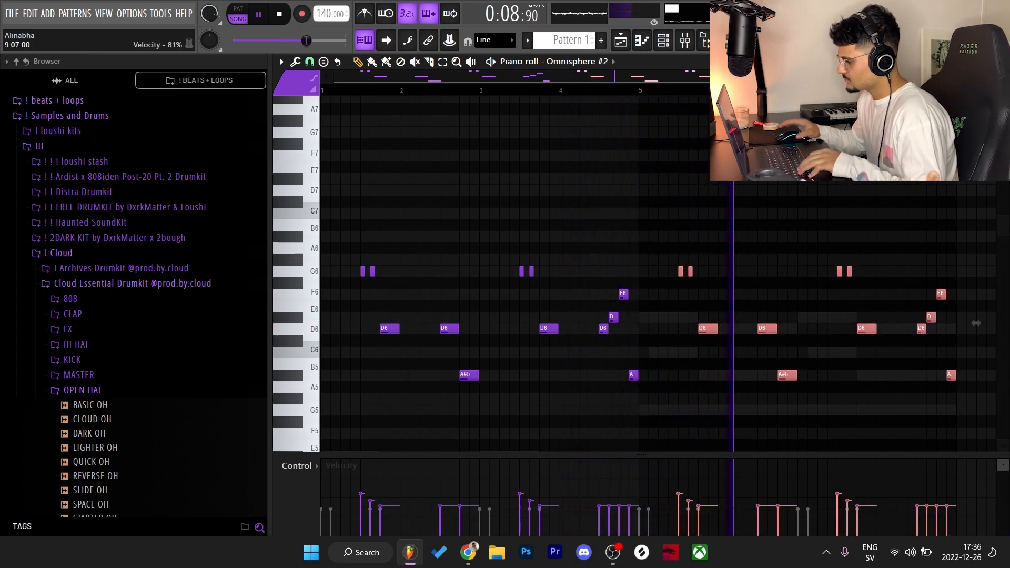
scroll(up, 3)
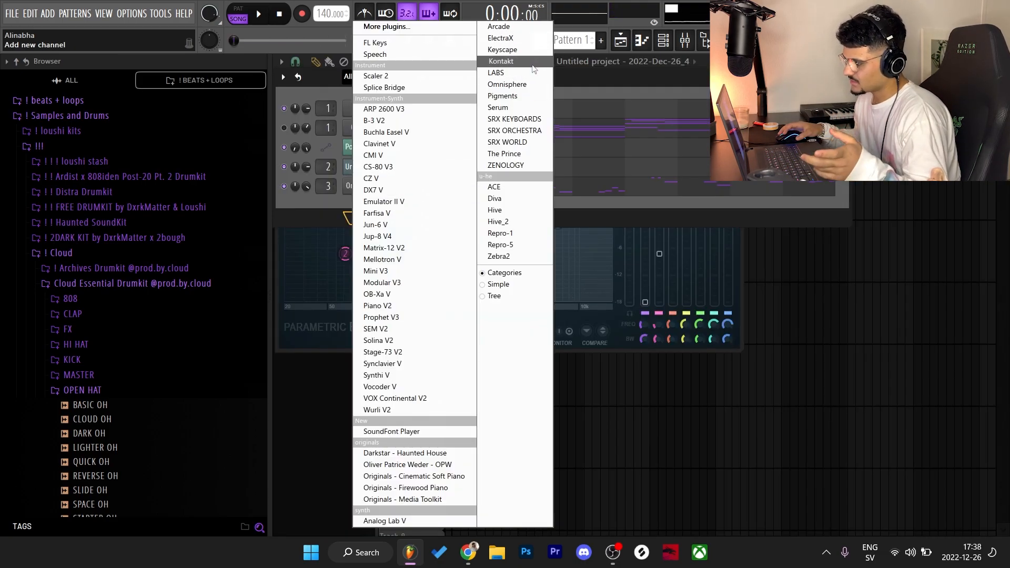
Step: Route the new Kontakt channel to mixer insert 4 and browse the Ethno World 6 library
click(501, 61)
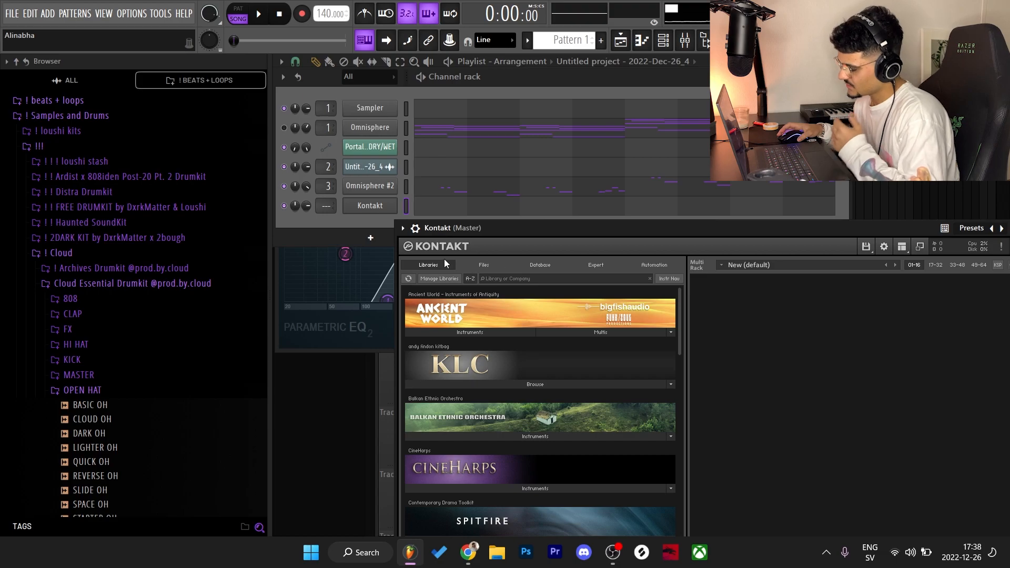
click(369, 185)
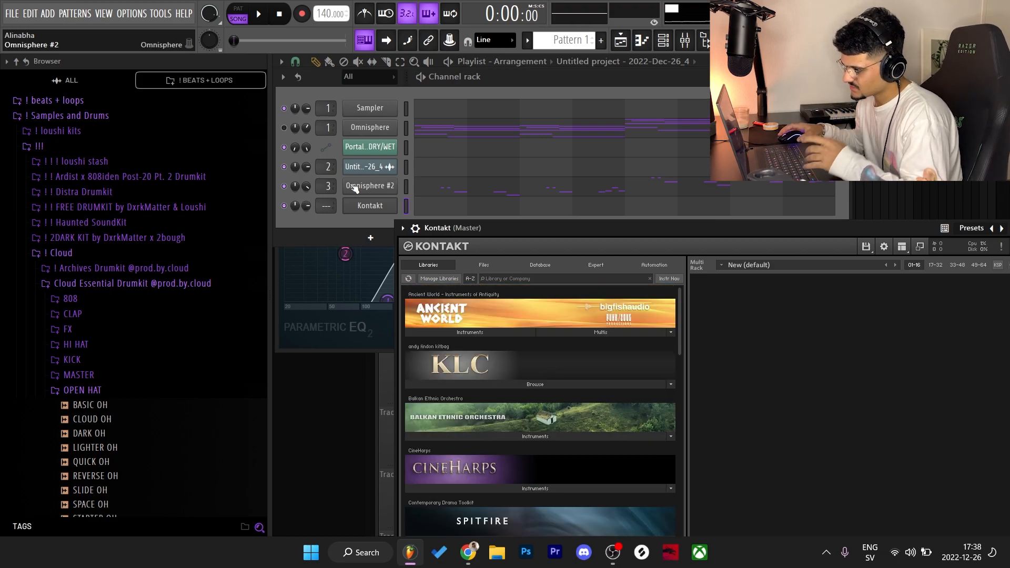
scroll(down, 3)
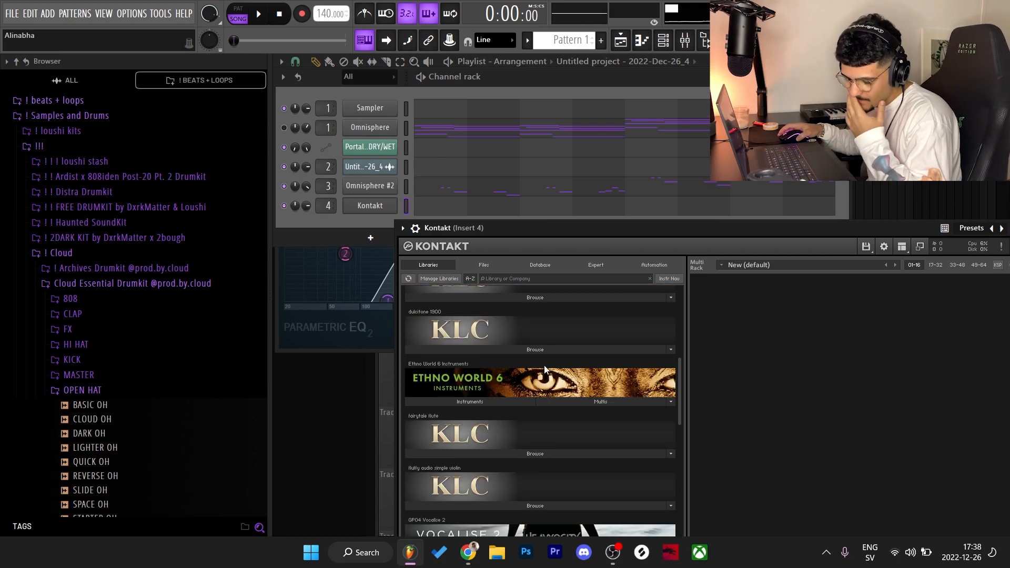
click(469, 401)
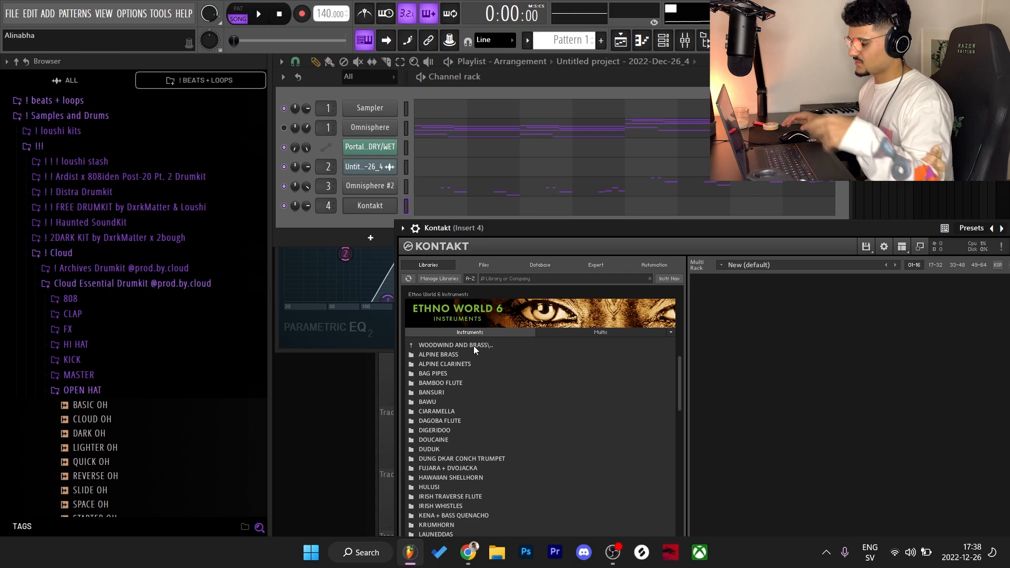
scroll(down, 3)
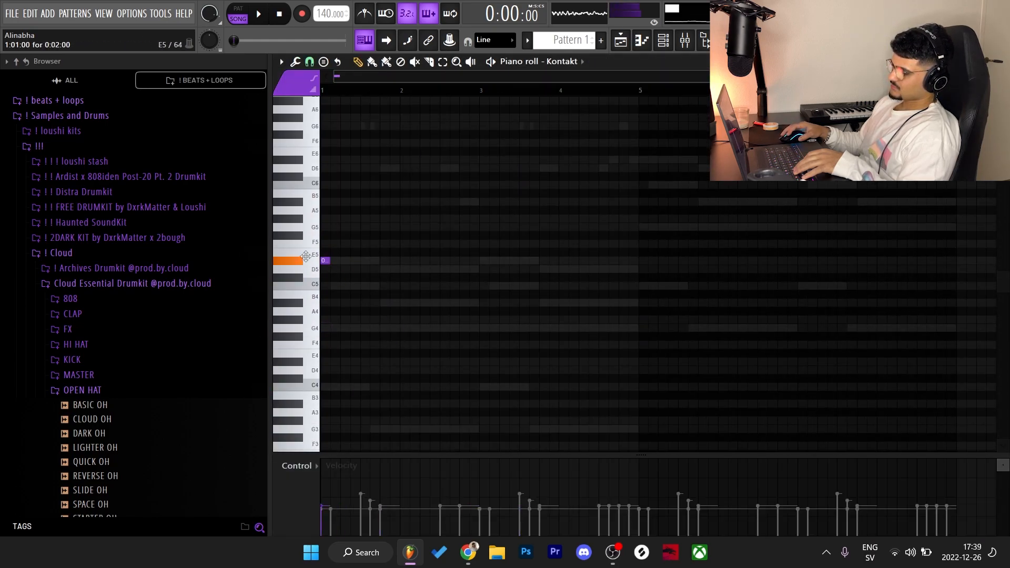
Step: Load Turkish Kanoun.nki from Strings of Anatolia into Kontakt and audition a note
click(258, 14)
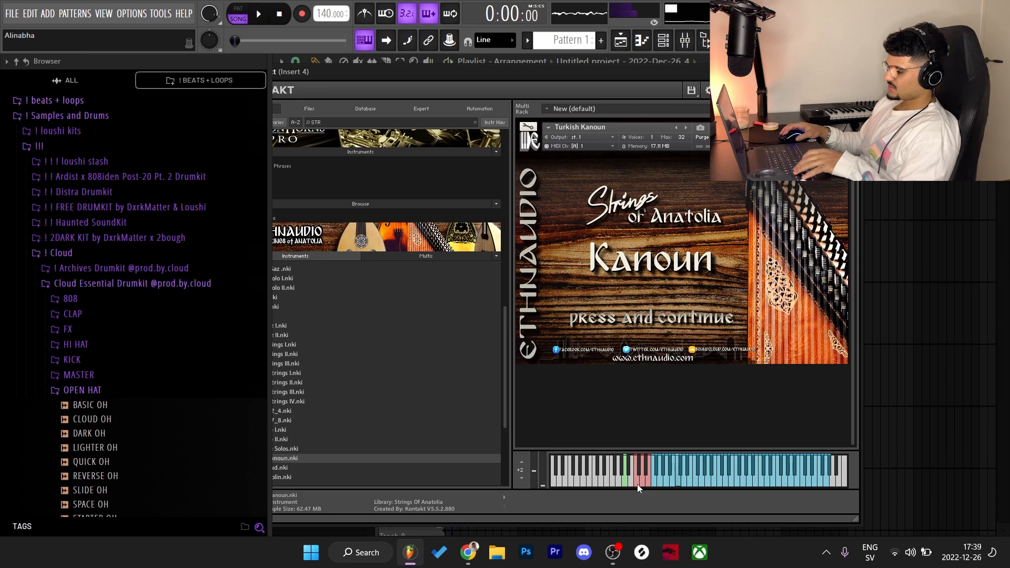
click(258, 14)
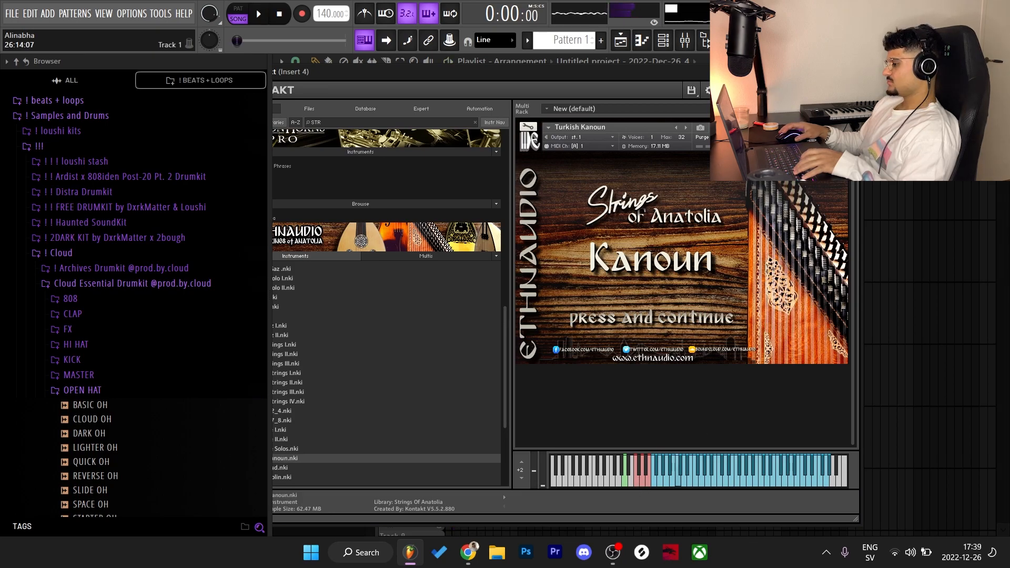
click(258, 13)
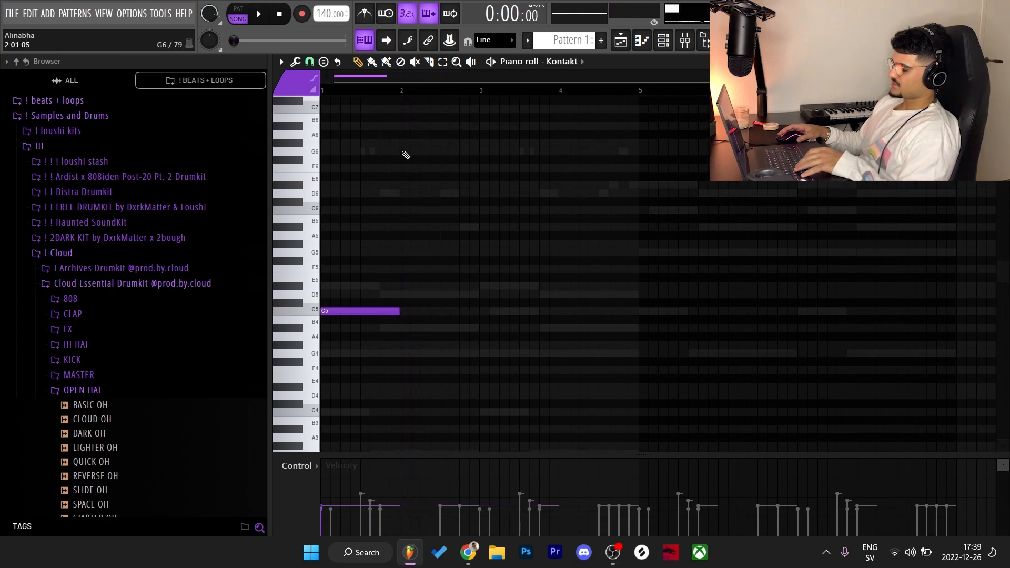
Step: Draw G5, C6 and D6 kanoun notes across bars 1–4, checking with playback
click(258, 13)
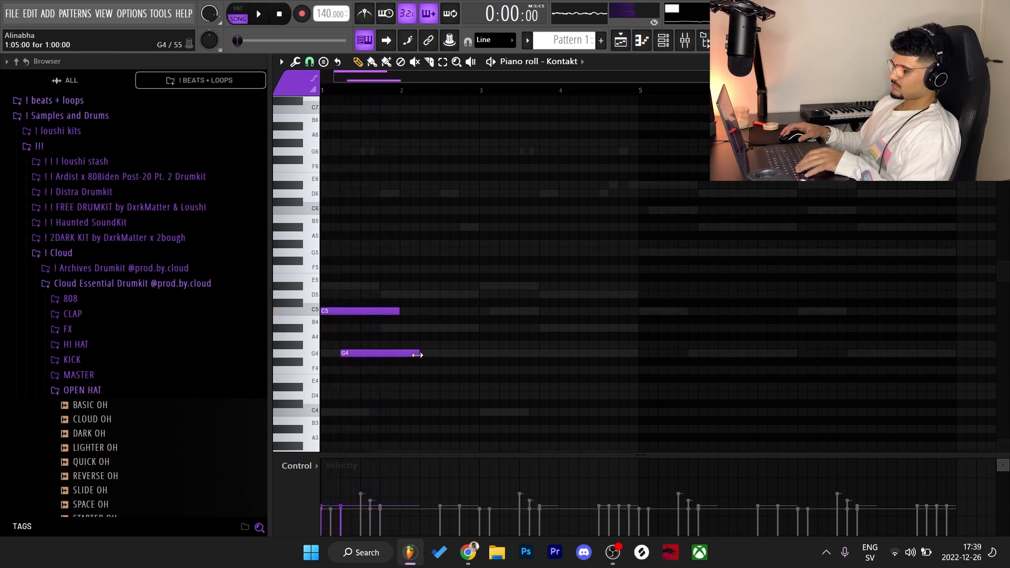
click(258, 14)
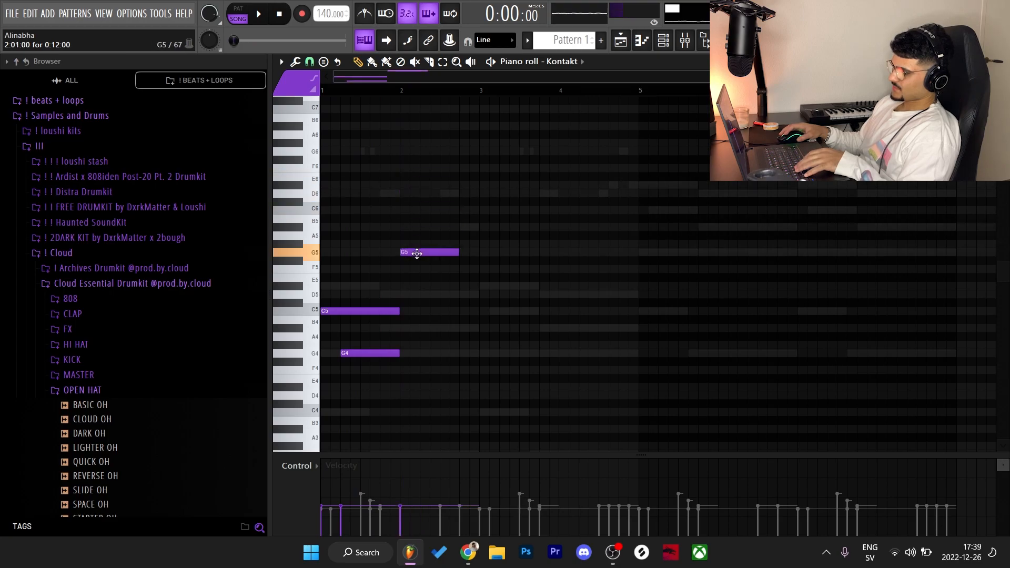
click(258, 13)
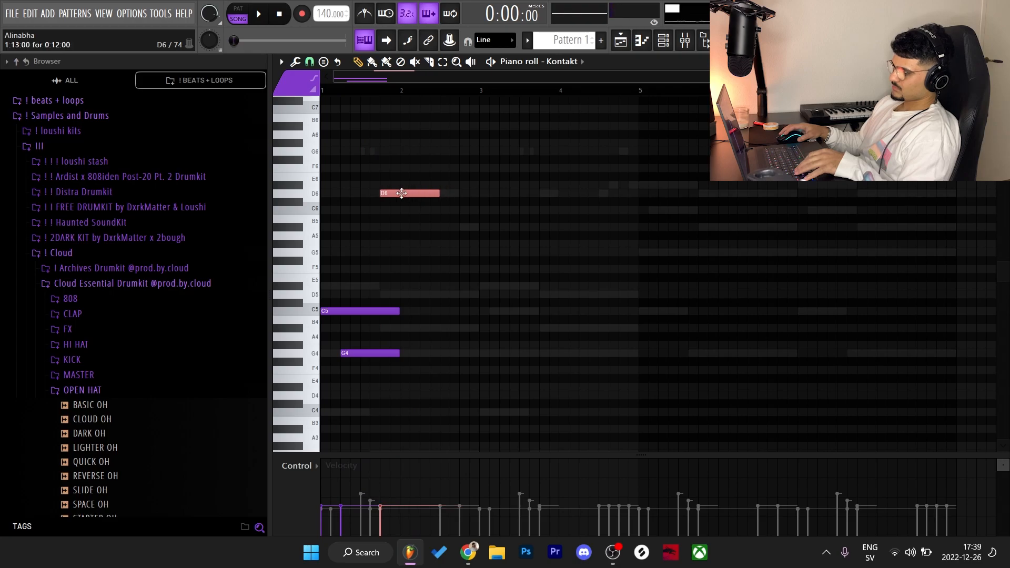
click(257, 14)
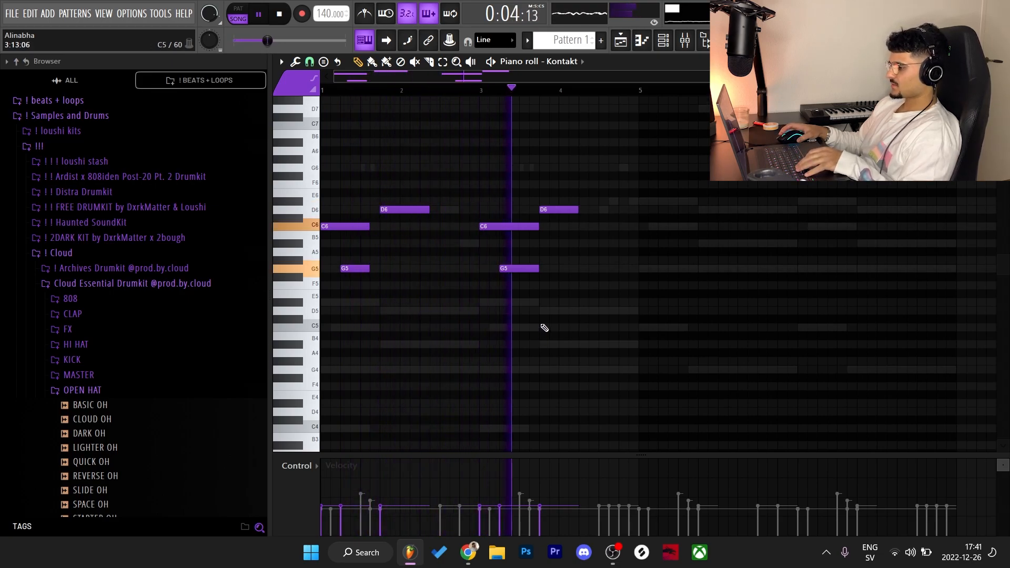
click(278, 13)
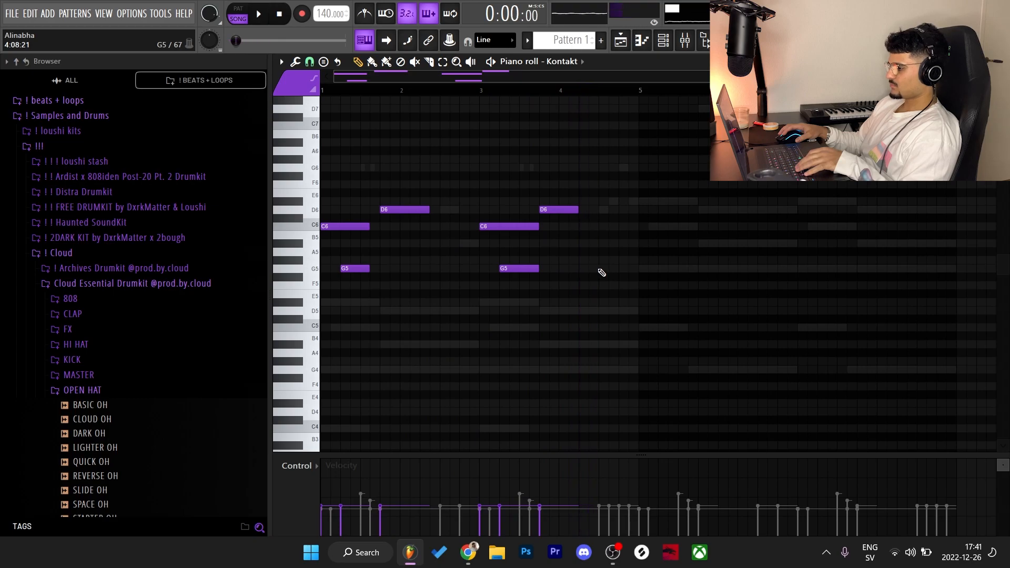
click(258, 13)
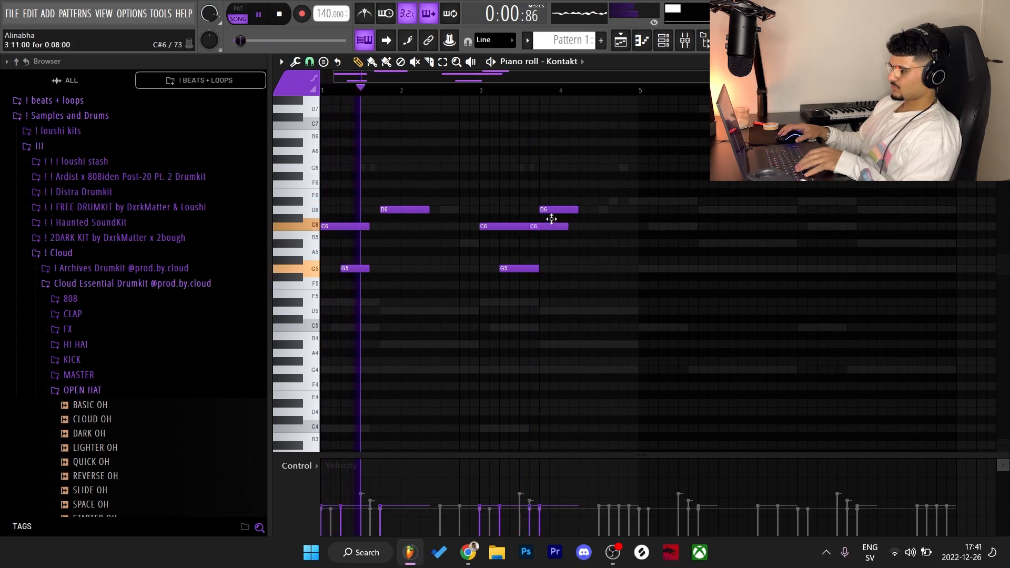
drag(532, 226, 534, 244)
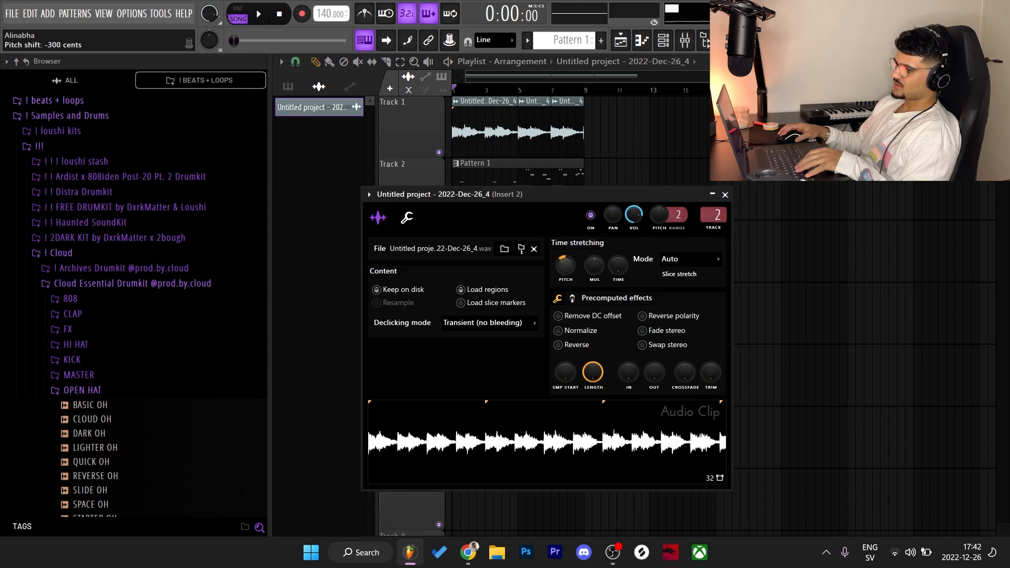
Step: Close the audio clip's channel settings and bring up the Omnisphere #2 piano roll
click(662, 41)
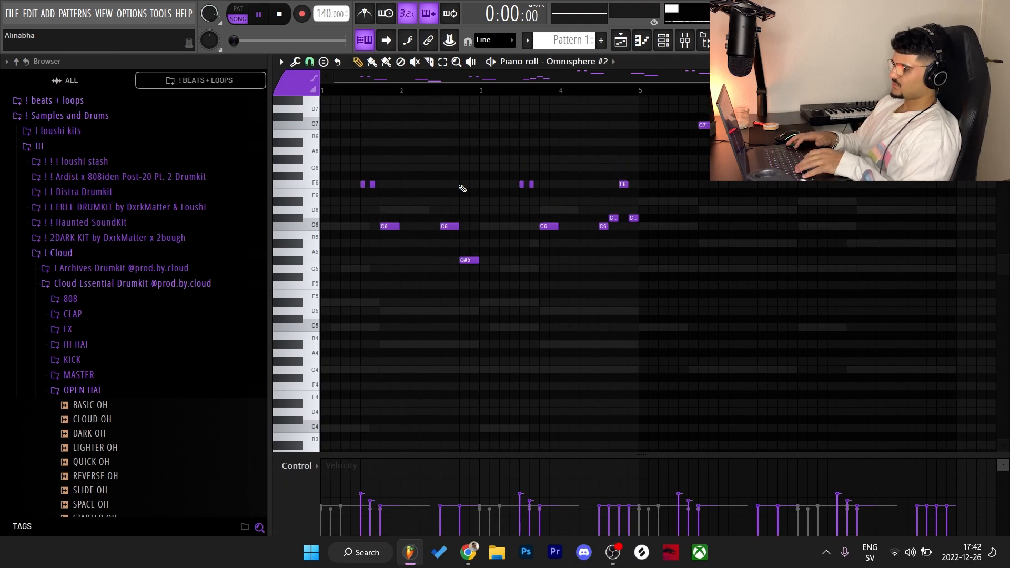
click(257, 14)
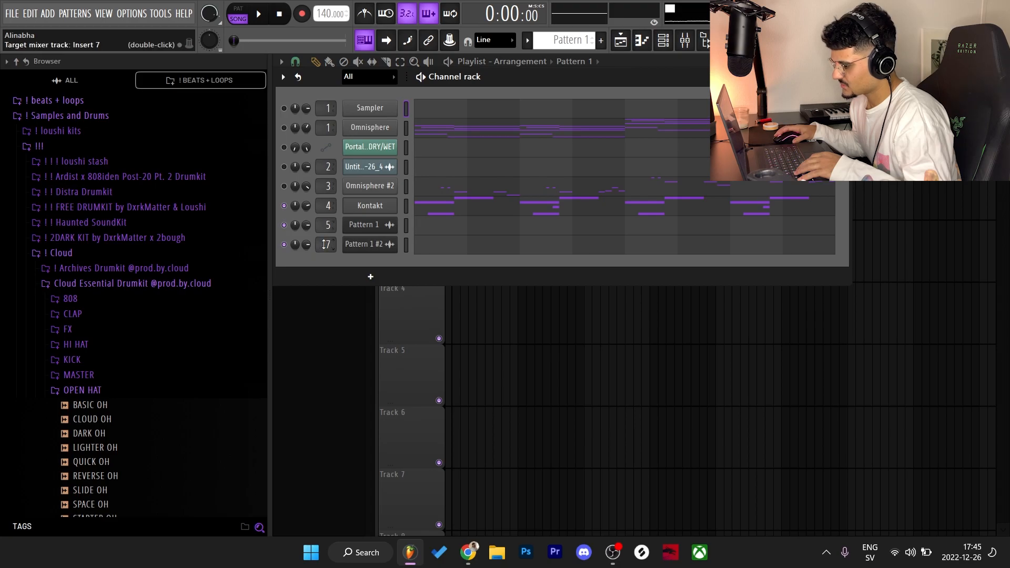
Step: Set the Pattern 1 #2 channel's mixer target to insert 6
click(258, 12)
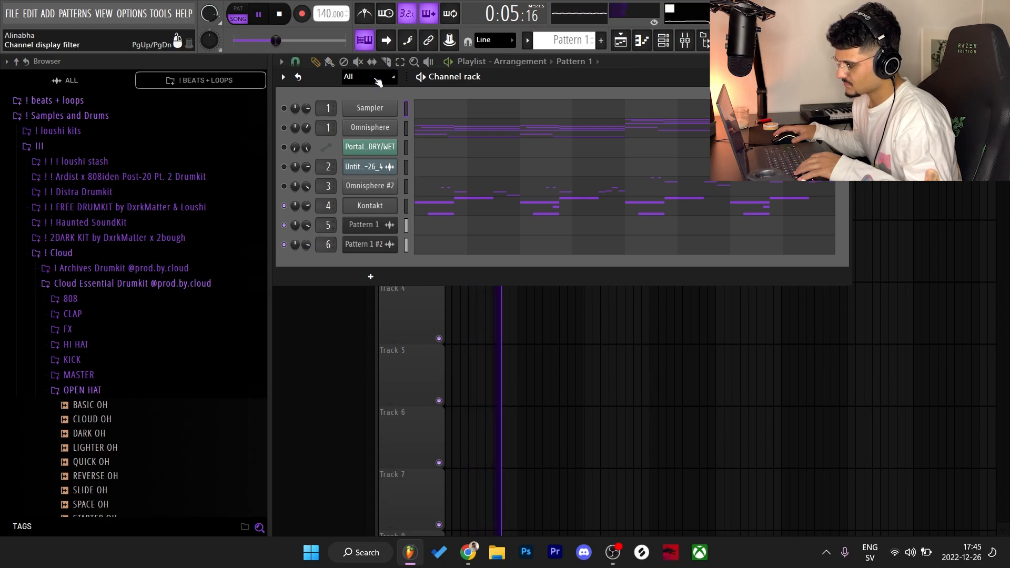
click(368, 76)
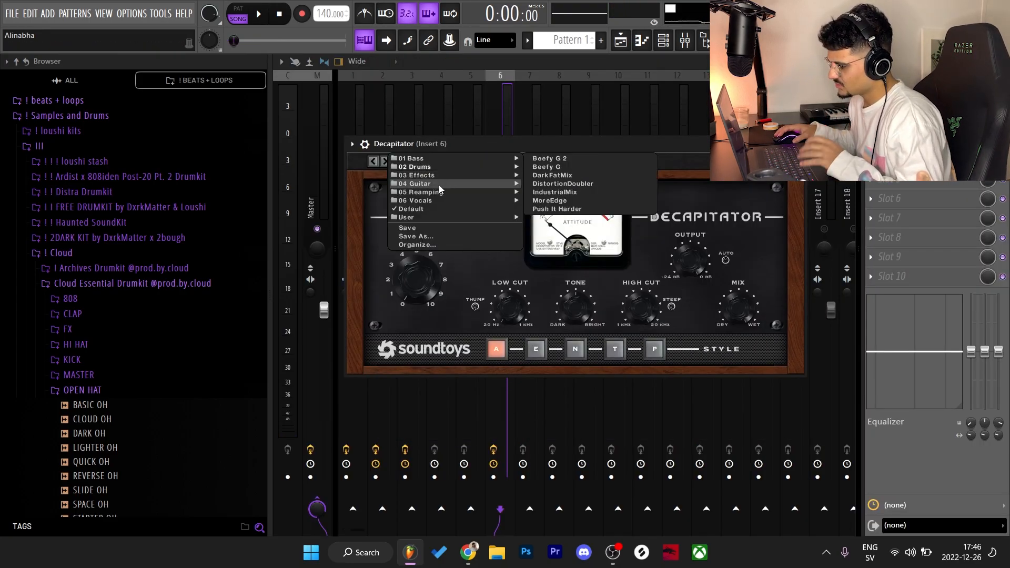
Step: Load Soundtoys Decapitator on insert 6 and browse its Guitar preset category
click(549, 159)
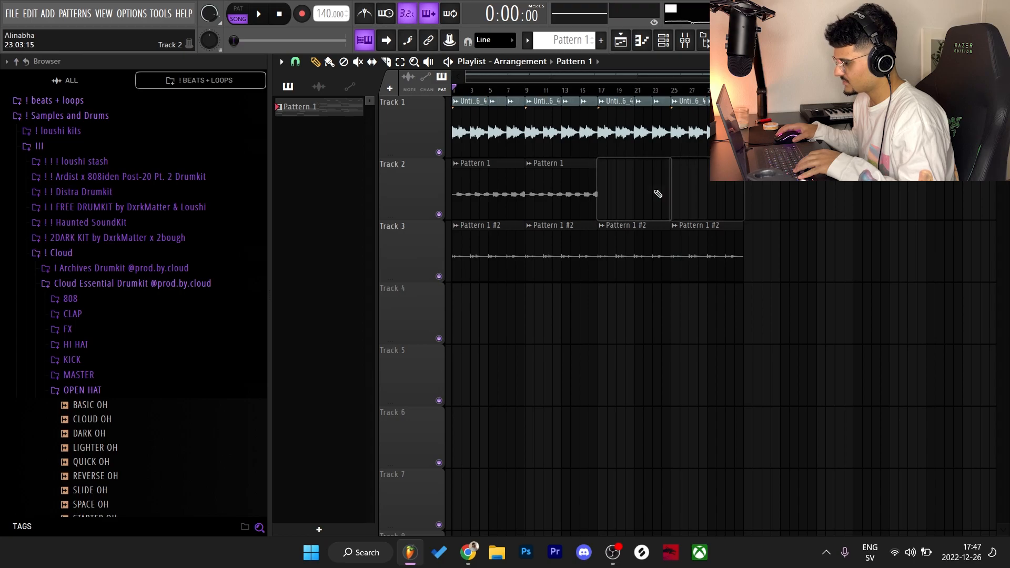
Step: Trim playlist clips past bar 17, add Pattern 1 on Track 5, open Percussion Loops
click(257, 13)
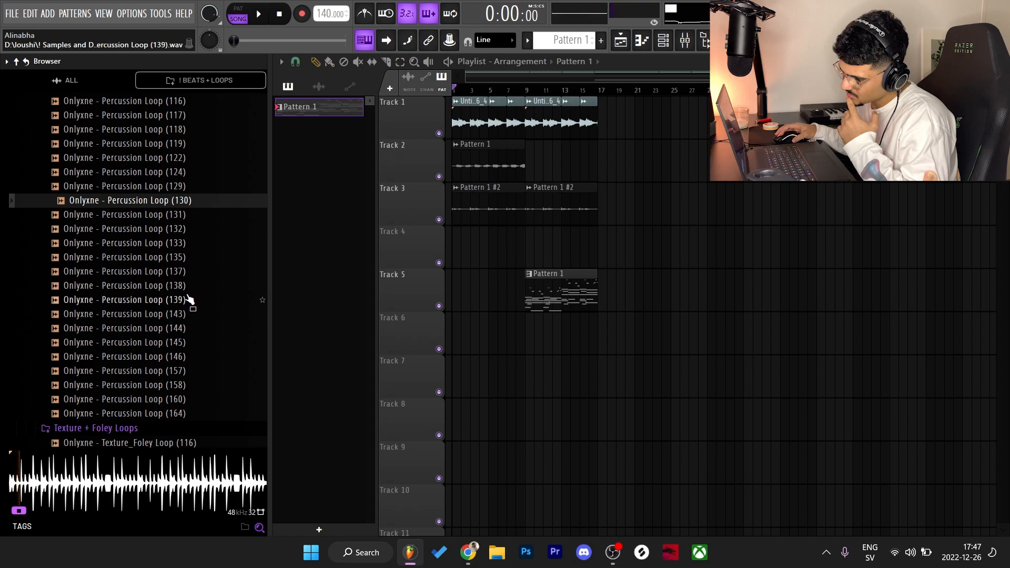
Step: Place Onlyxne Percussion Loop (146) on Track 4, slice it, and paint slices on Track 5
click(131, 342)
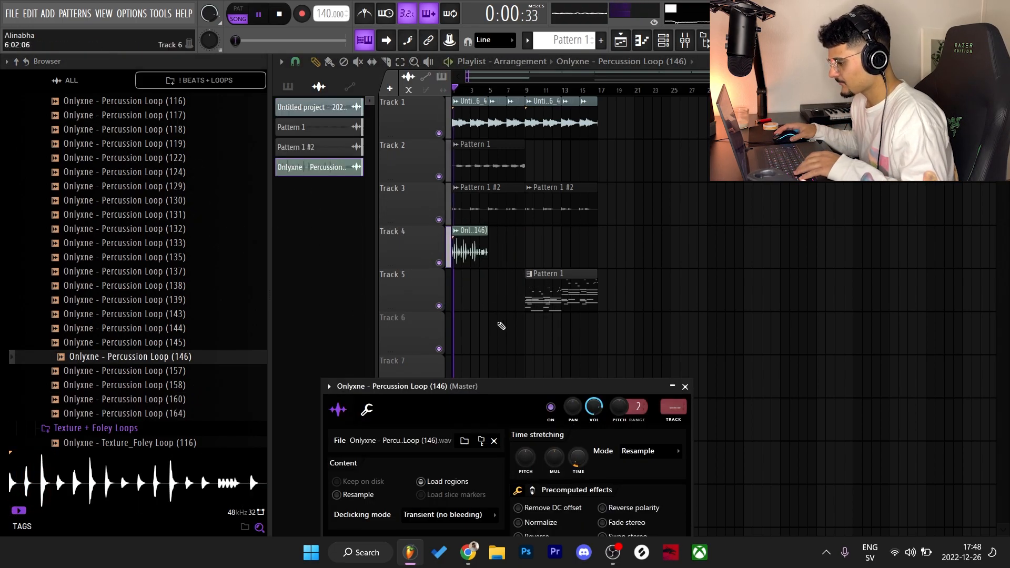
right_click(569, 407)
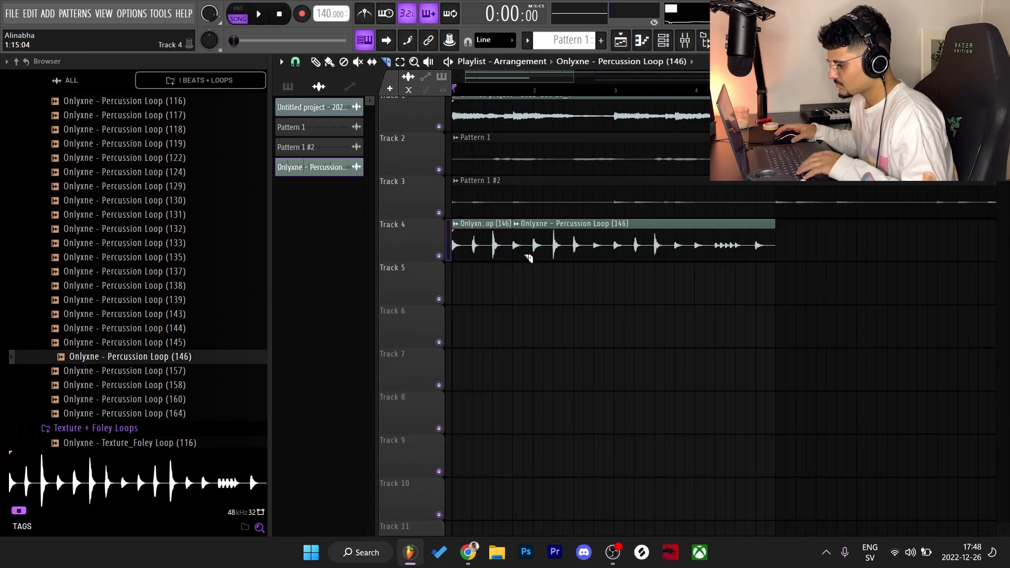
scroll(down, 3)
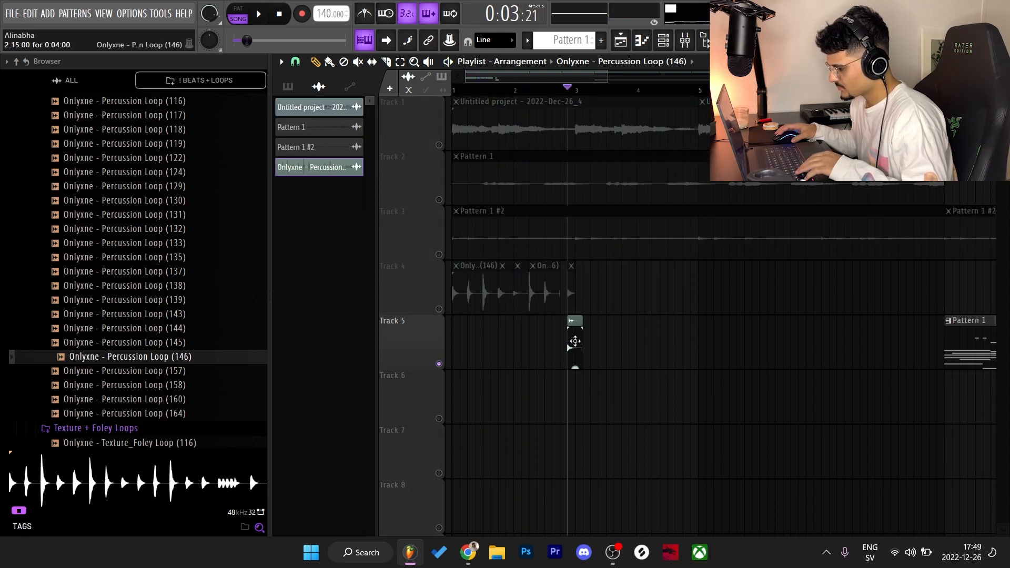
click(258, 13)
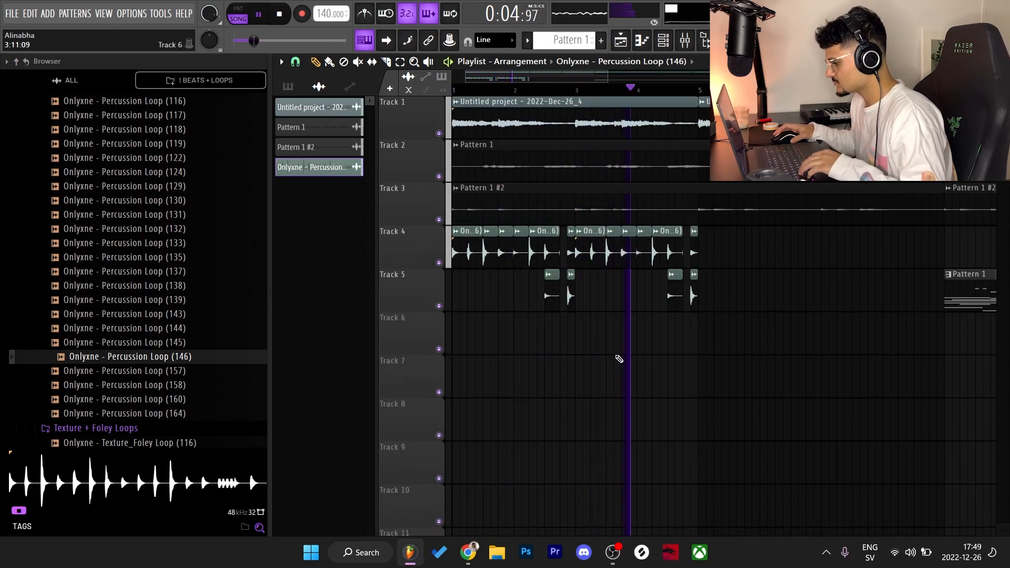